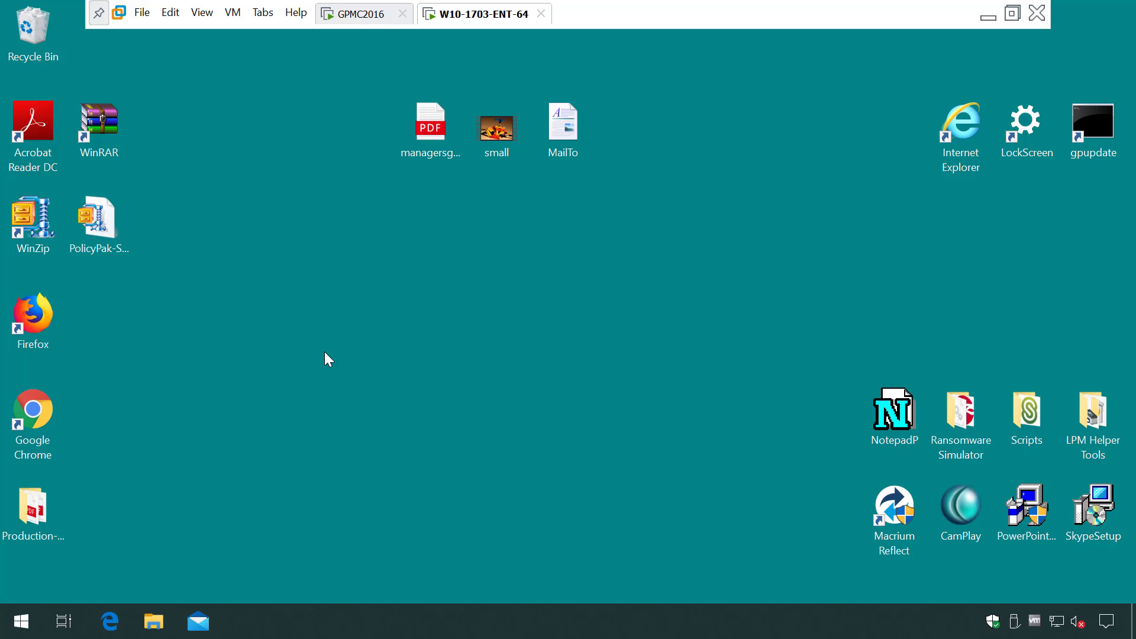
pyautogui.moveTo(478, 478)
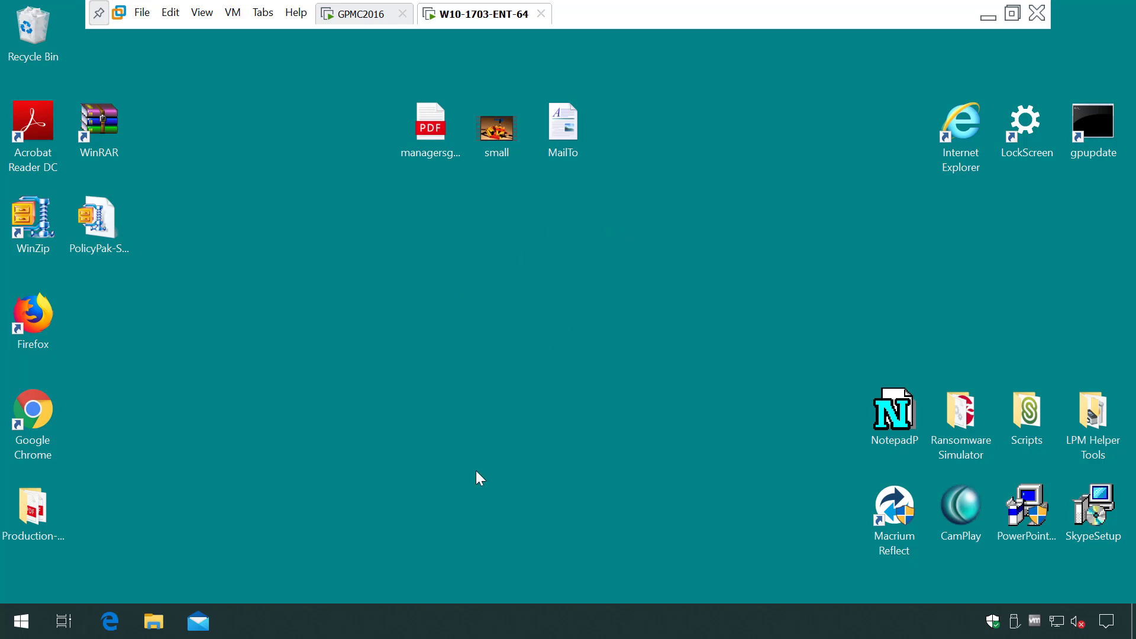
pyautogui.moveTo(641, 431)
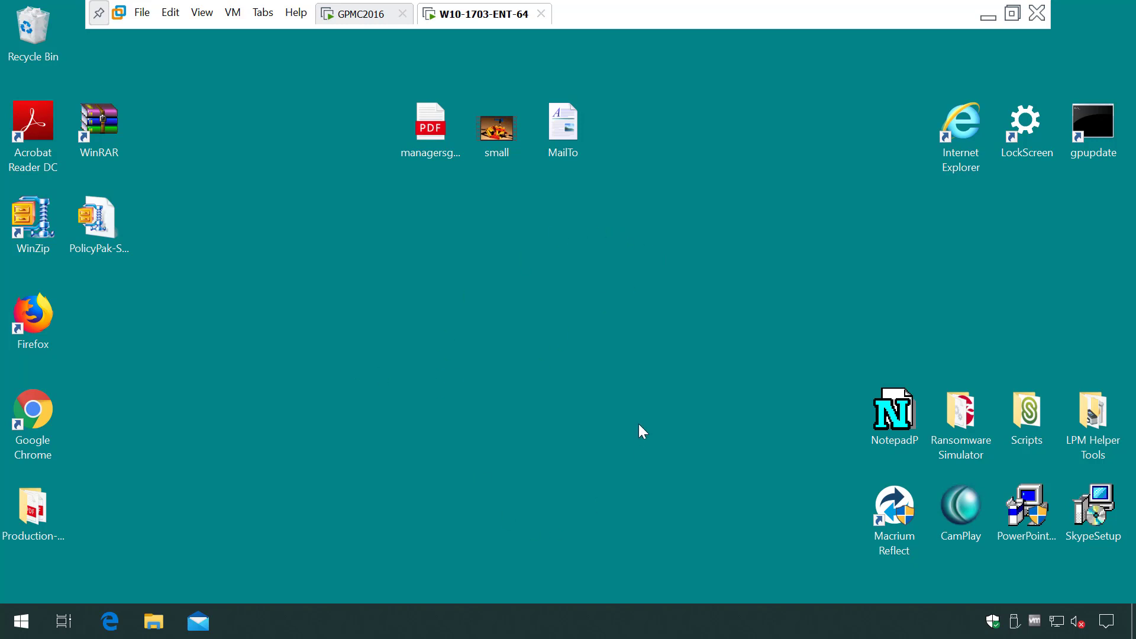
pyautogui.moveTo(604, 436)
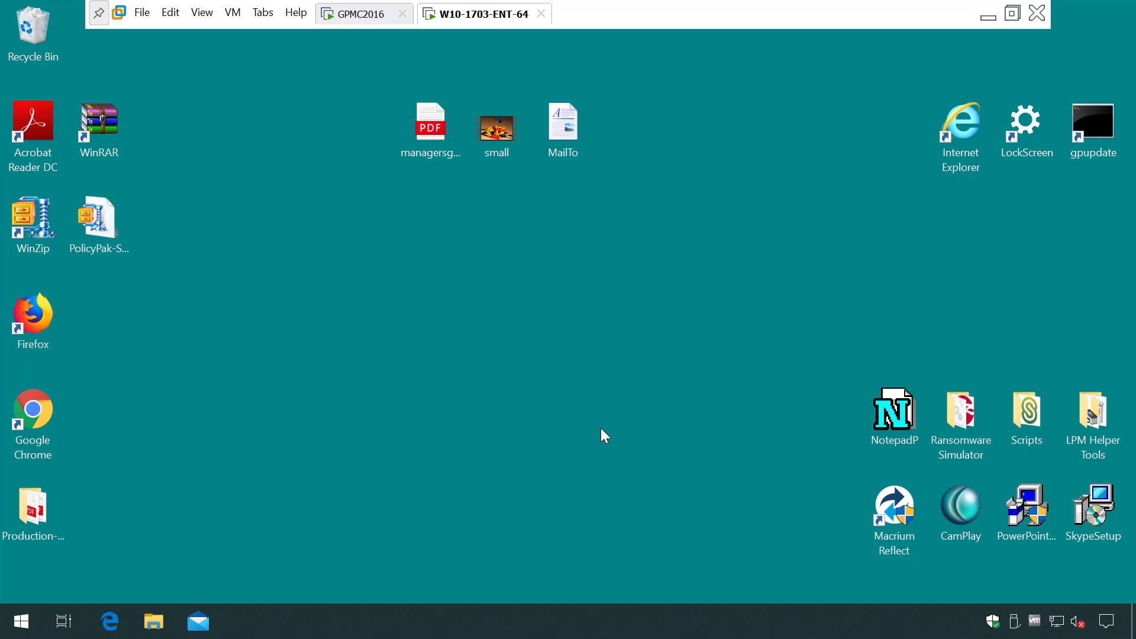
pyautogui.moveTo(654, 504)
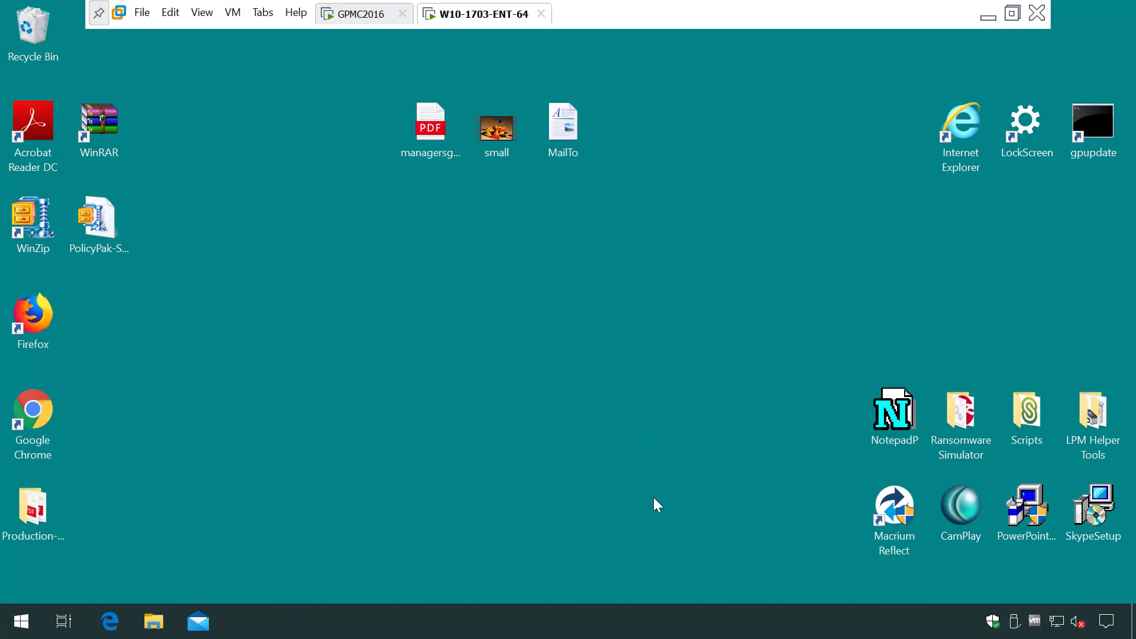
# Step: Try launching Macrium Reflect as a standard user and dismiss the admin credentials prompt
pyautogui.click(894, 514)
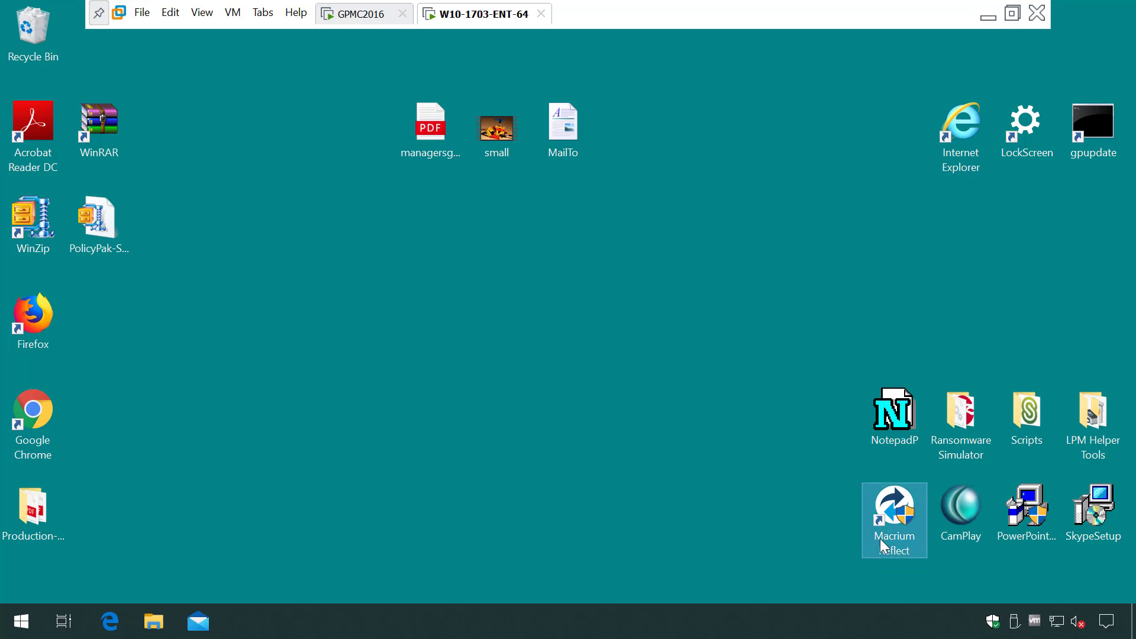
pyautogui.doubleClick(894, 519)
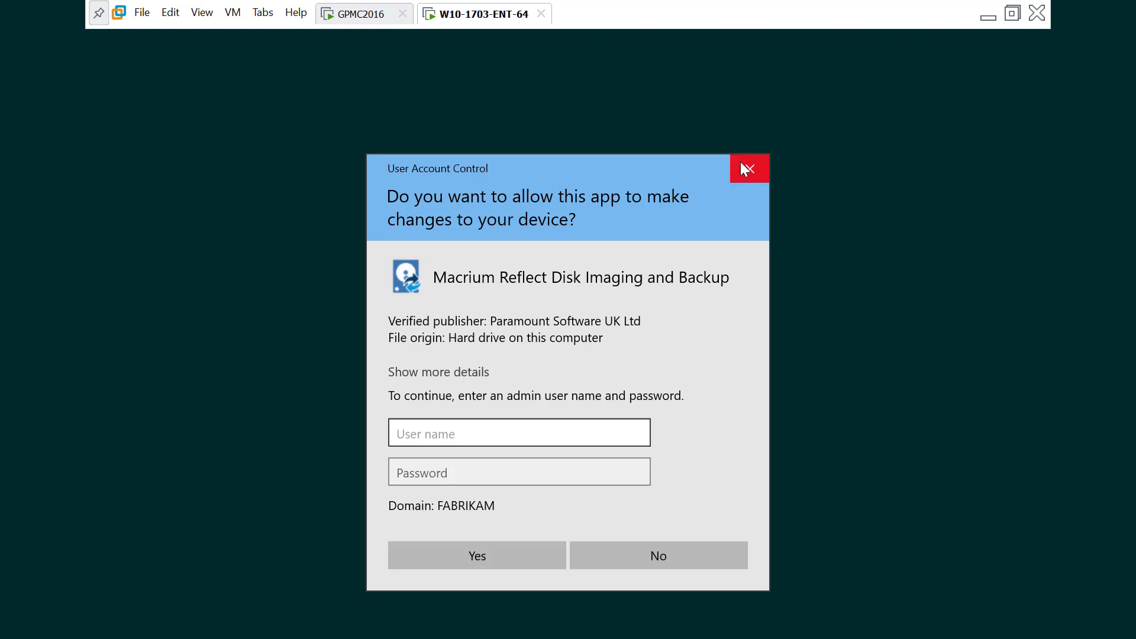
pyautogui.click(749, 168)
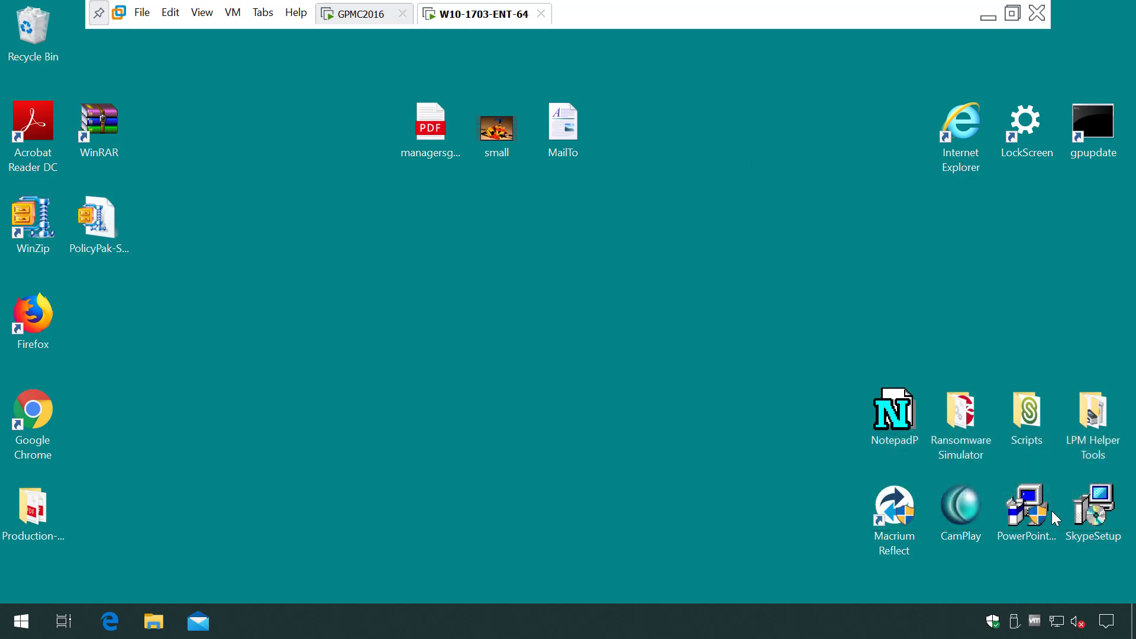
# Step: Attempt the Skype setup, cancel the admin credentials prompt, and exit the interrupted installer
pyautogui.doubleClick(1093, 506)
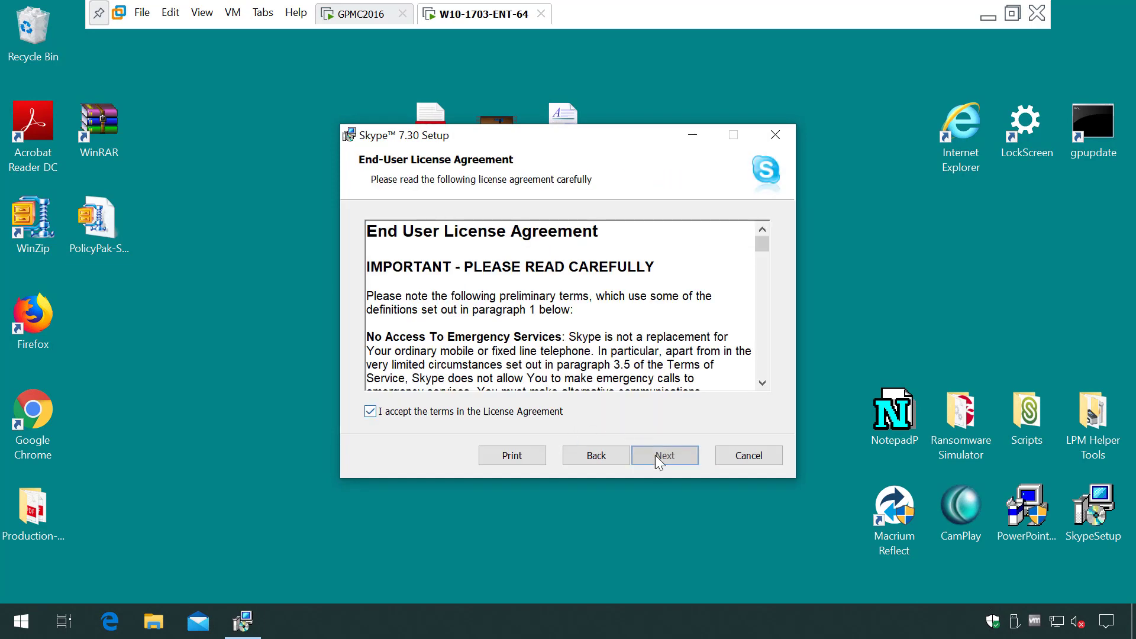
pyautogui.click(664, 455)
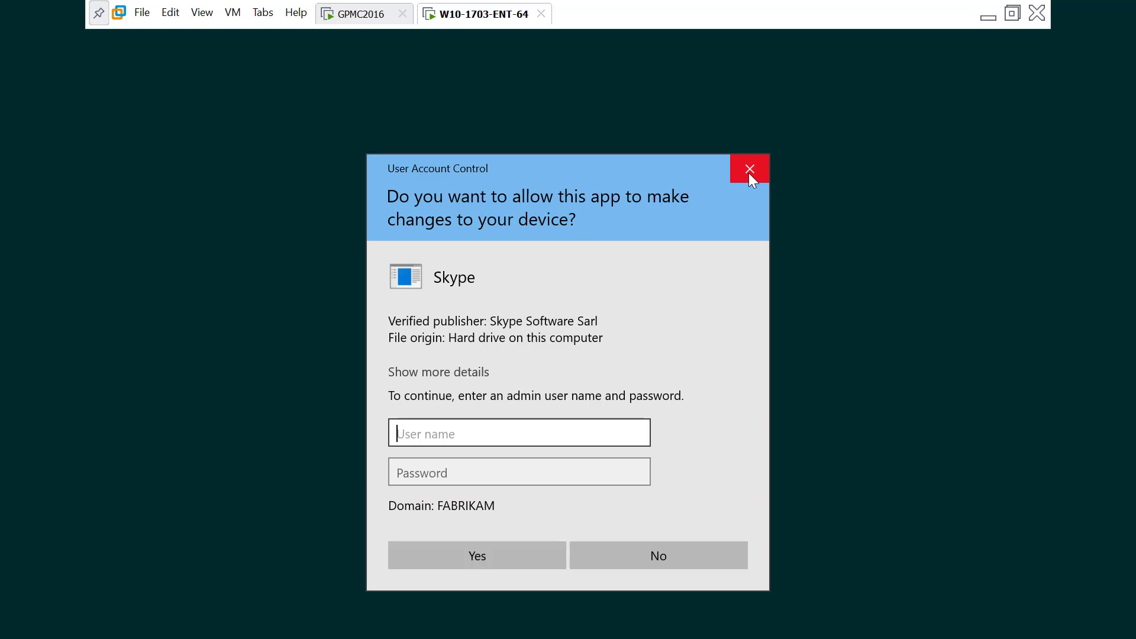
pyautogui.click(750, 168)
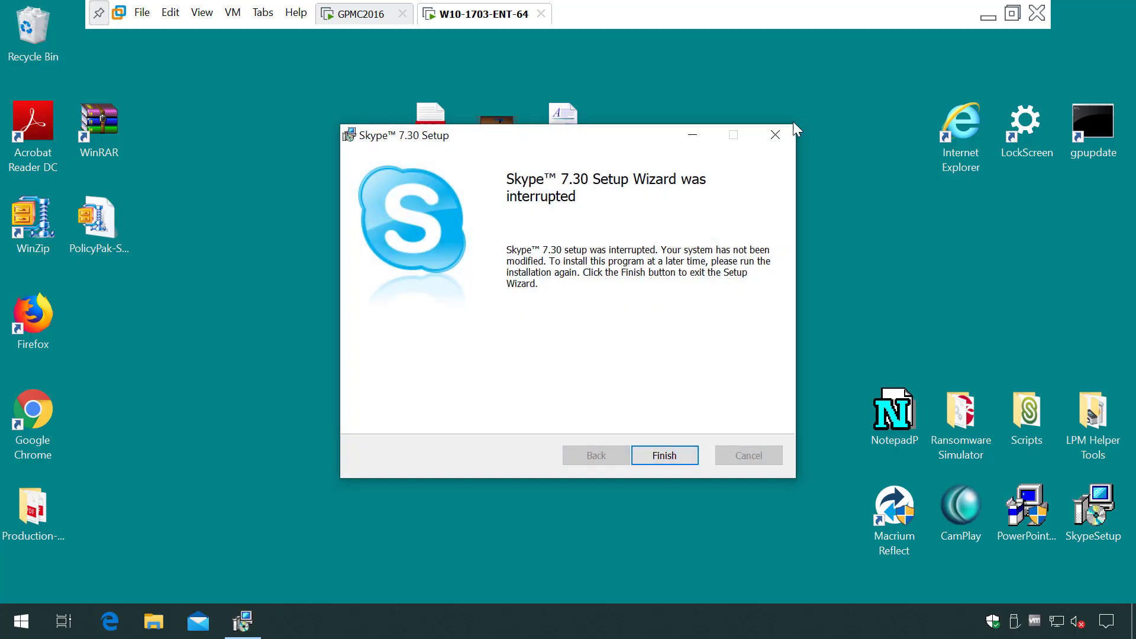
pyautogui.click(663, 454)
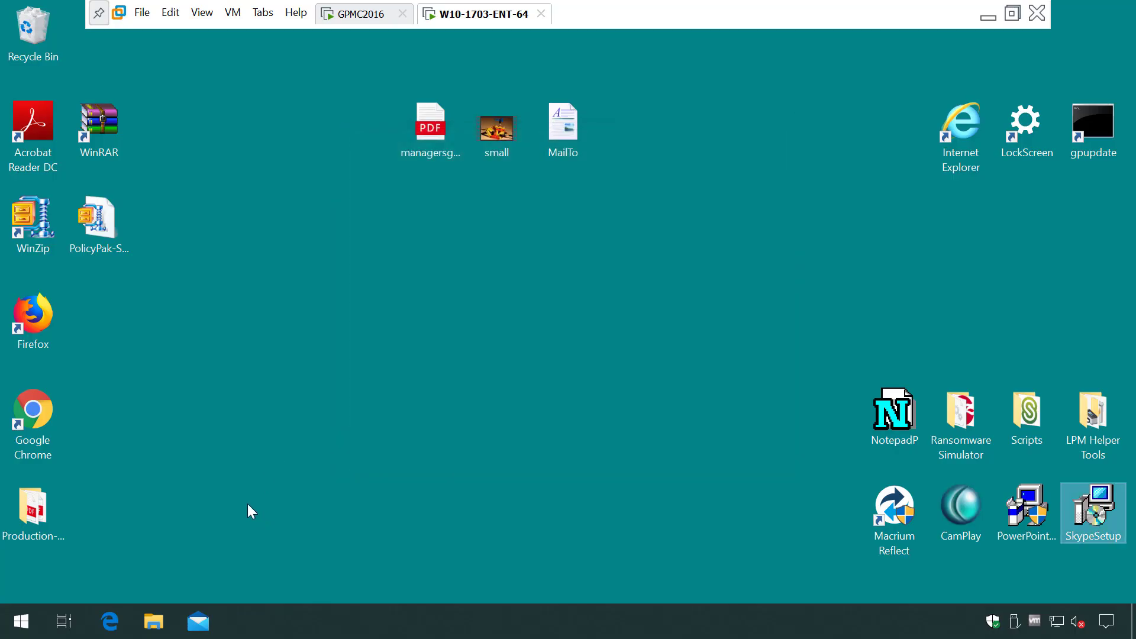
# Step: Open Device Manager read-only, inspect the Standard PS/2 Keyboard, then switch to GPMC2016
pyautogui.rightClick(14, 621)
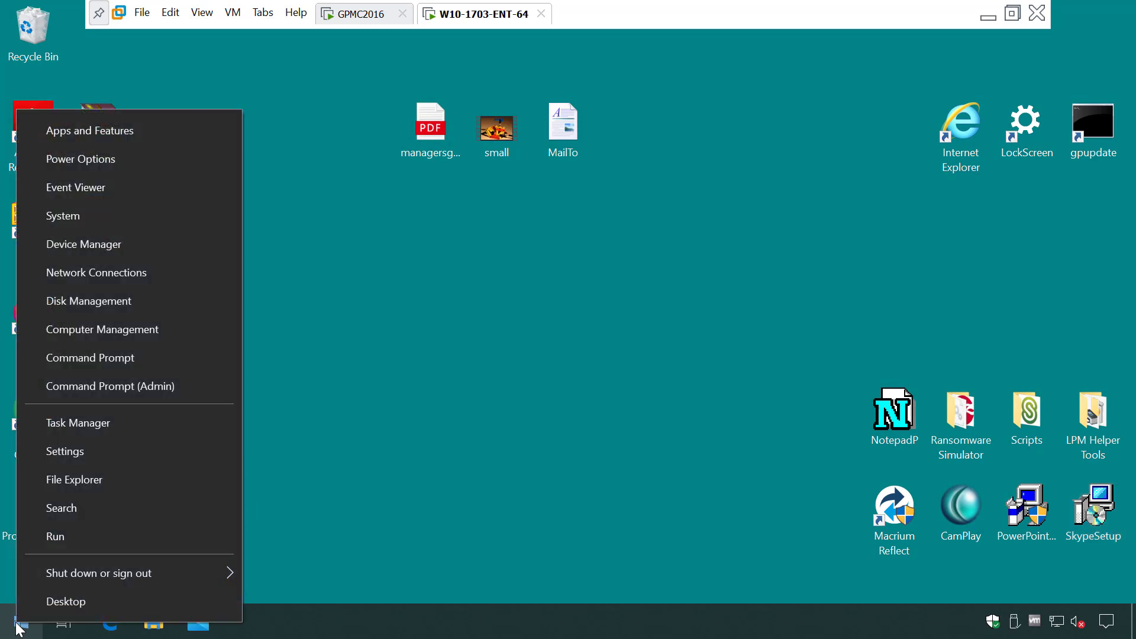
pyautogui.click(644, 464)
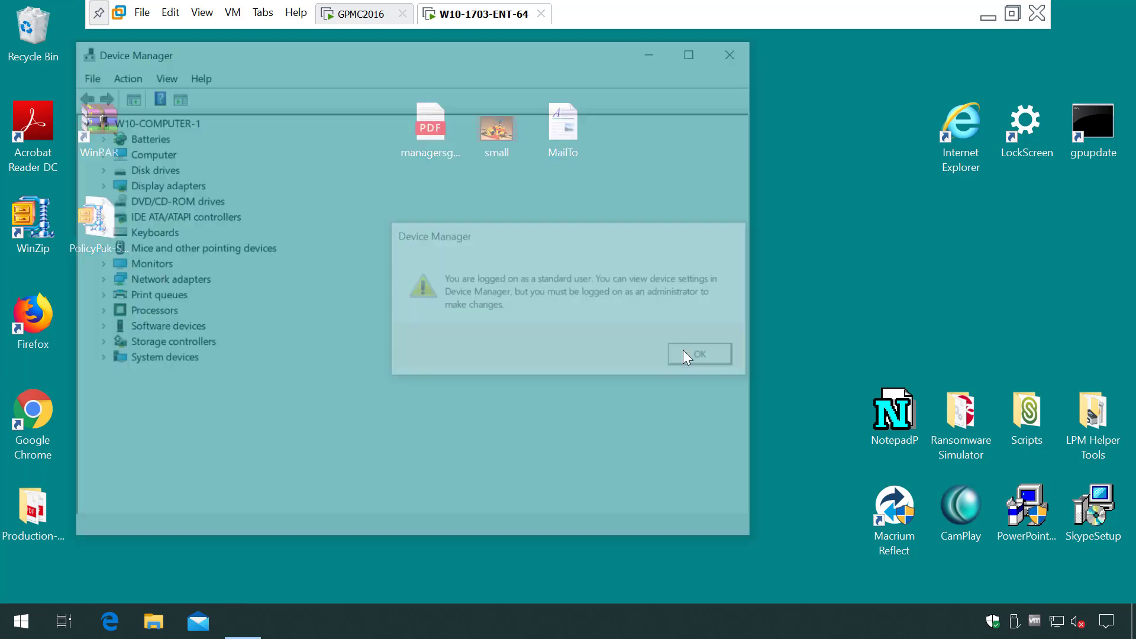
pyautogui.click(697, 355)
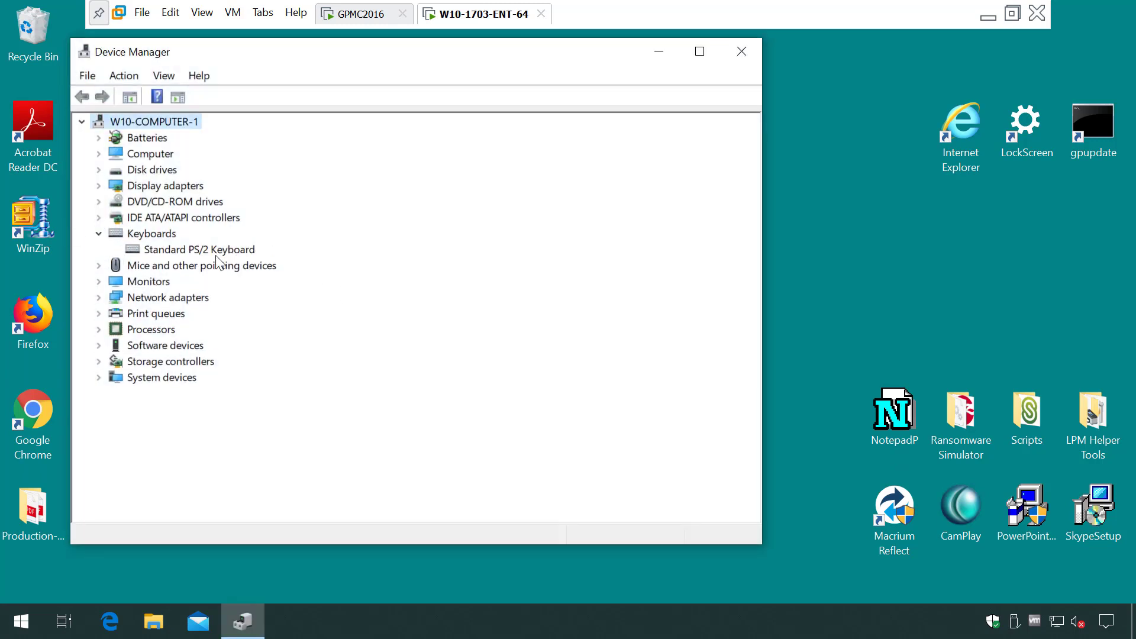
pyautogui.rightClick(199, 249)
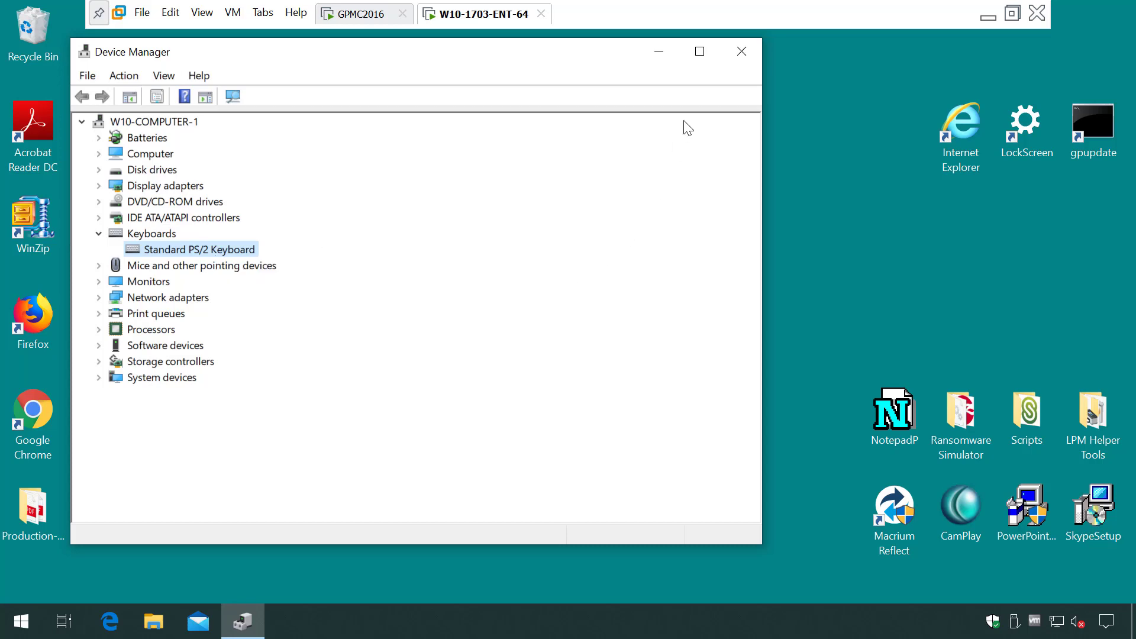
pyautogui.click(362, 13)
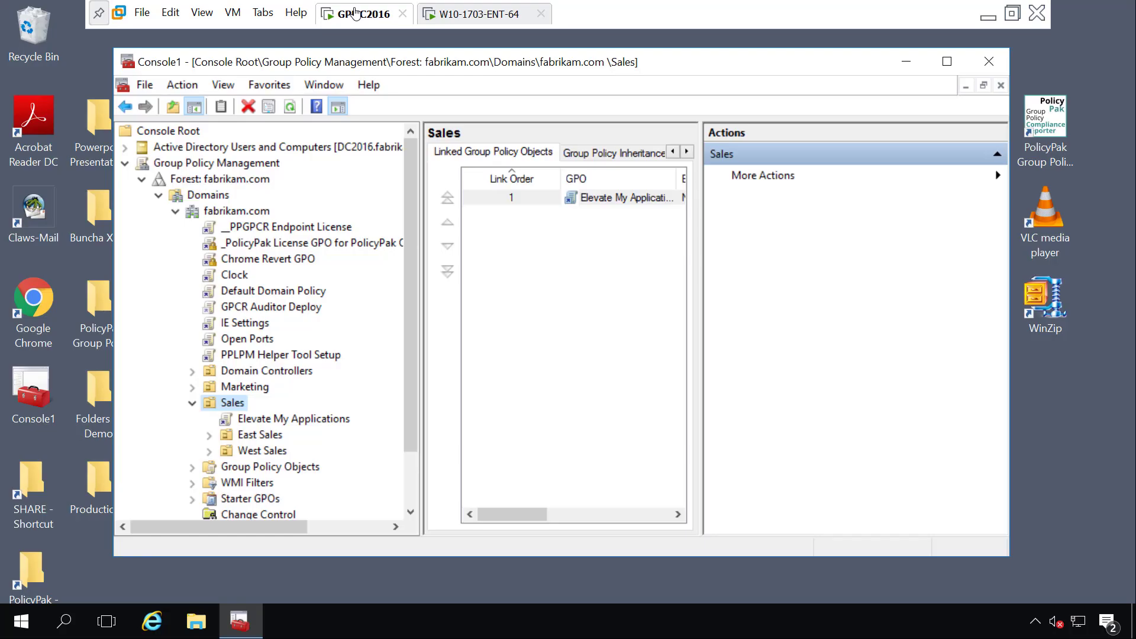
pyautogui.moveTo(529, 343)
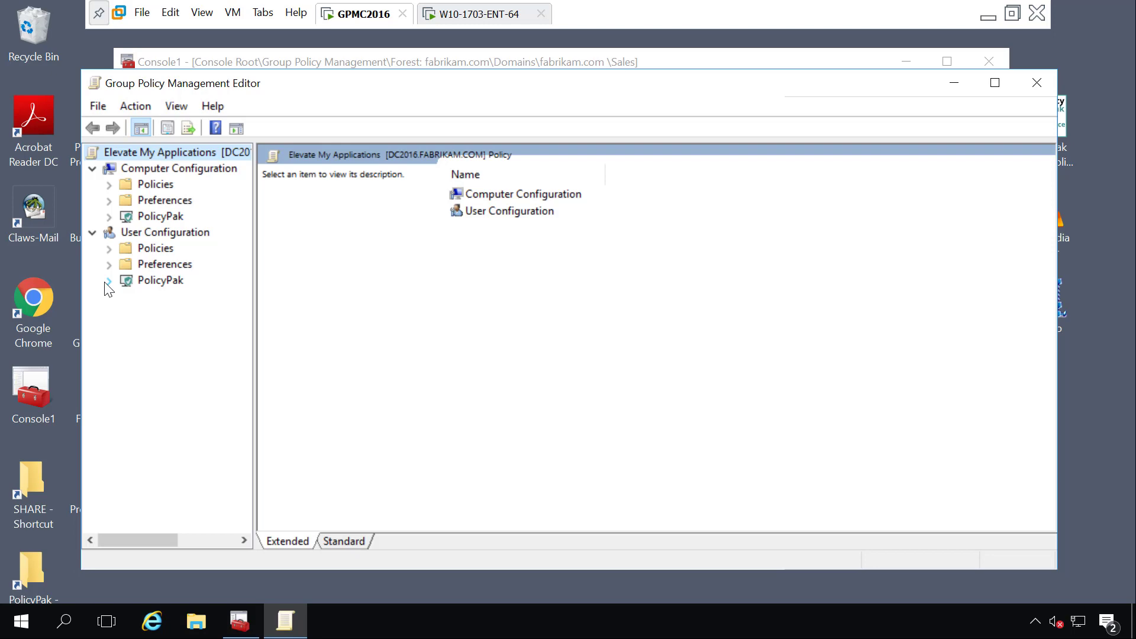
# Step: Expand User Configuration > PolicyPak and select Least Privilege Manager in the Elevate My Applications GPO
pyautogui.click(107, 280)
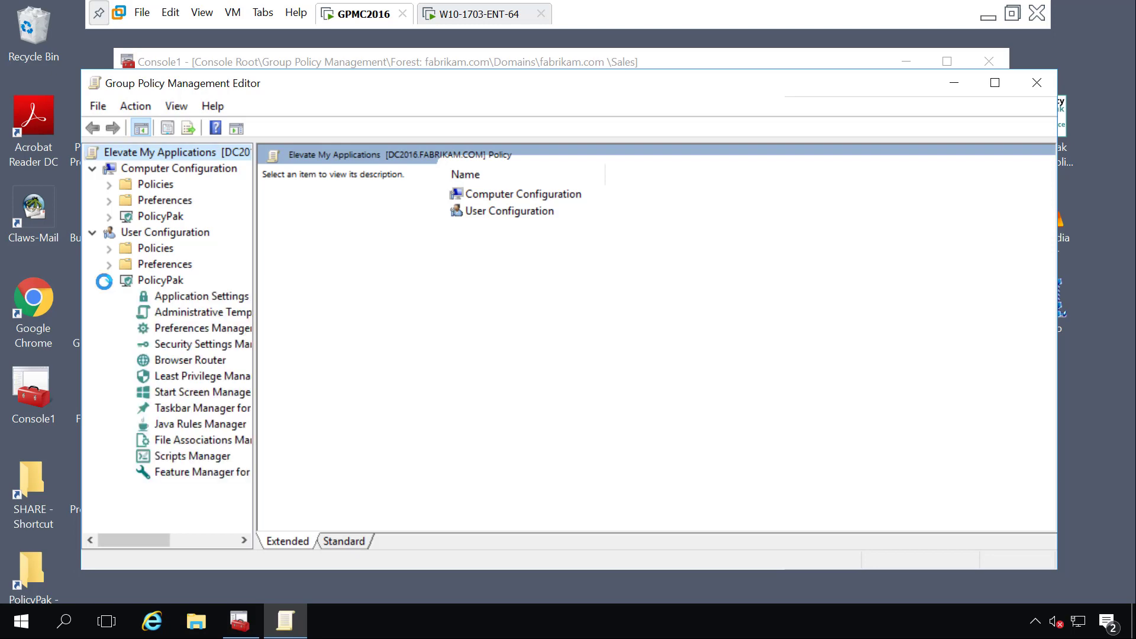
pyautogui.click(210, 375)
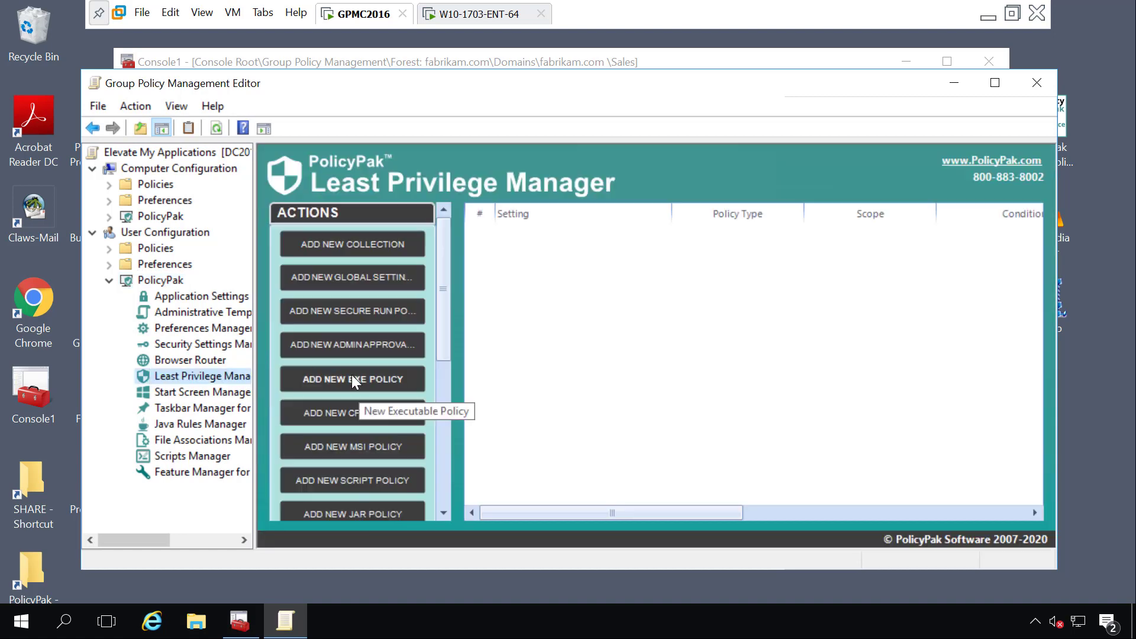
# Step: Create executable policy 'ReflectBin Elevated with HASH rule' matching Reflect by its file hash
pyautogui.click(352, 378)
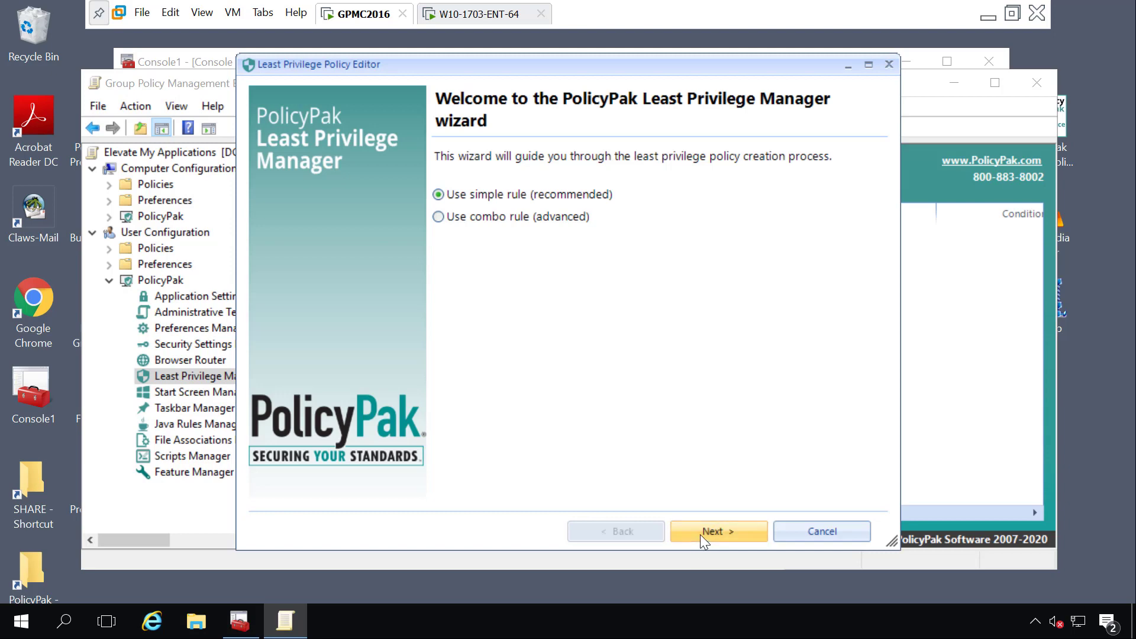
pyautogui.click(718, 530)
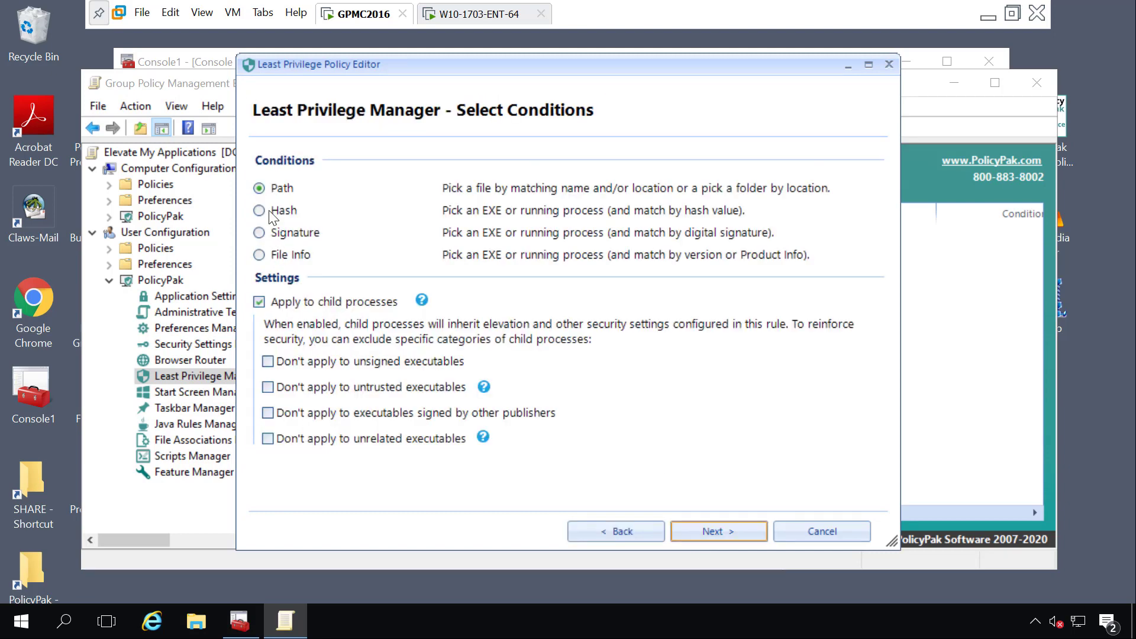
pyautogui.click(259, 210)
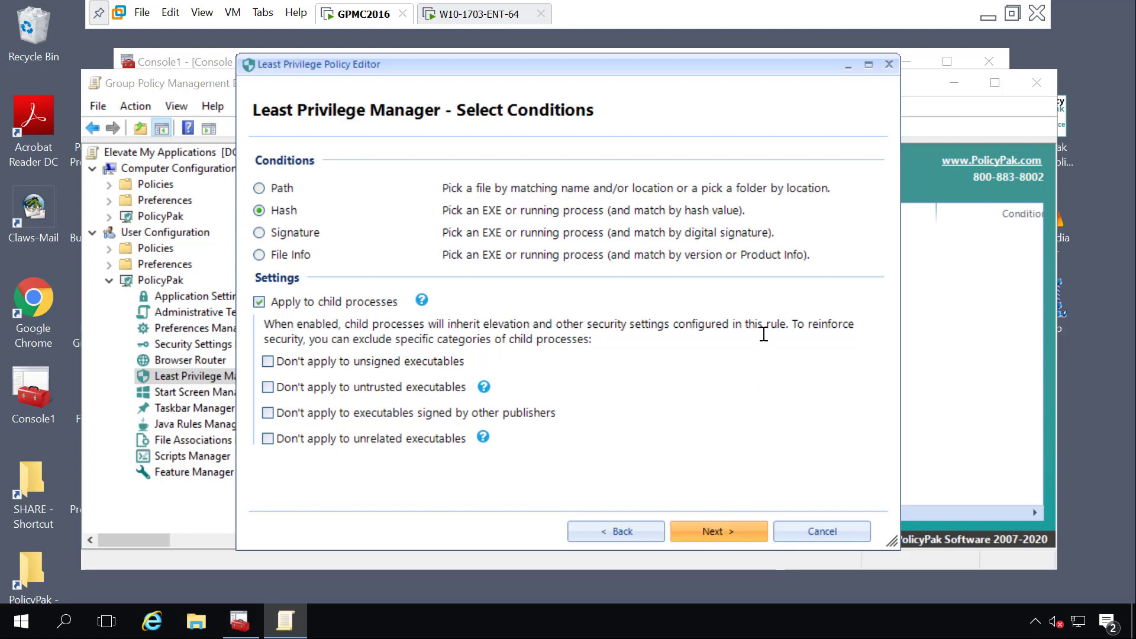
pyautogui.click(717, 531)
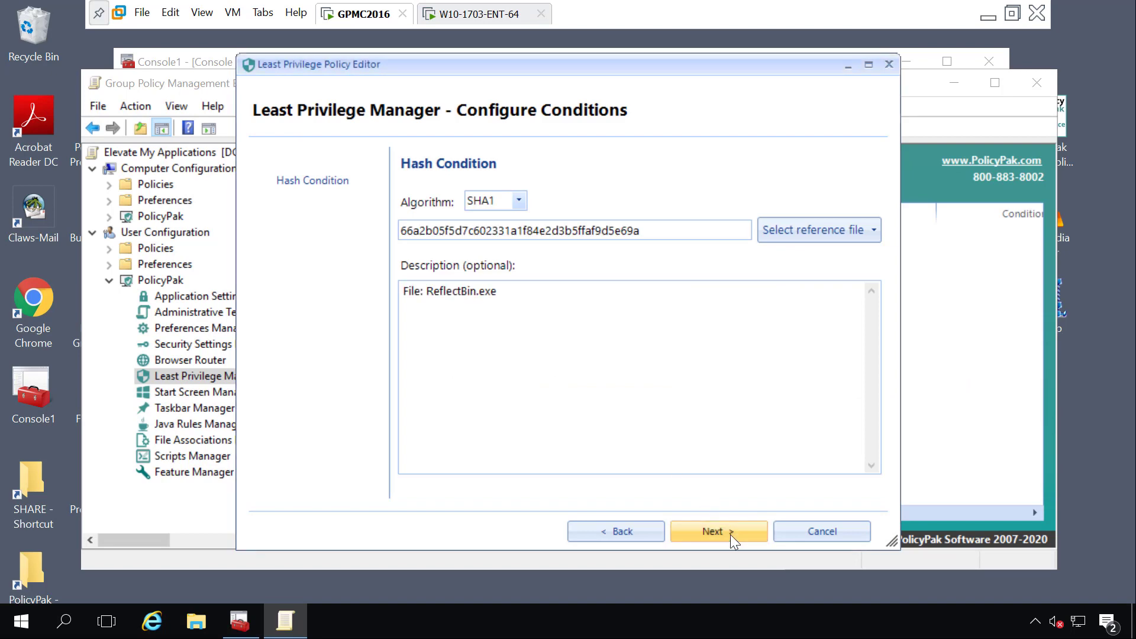
pyautogui.click(717, 532)
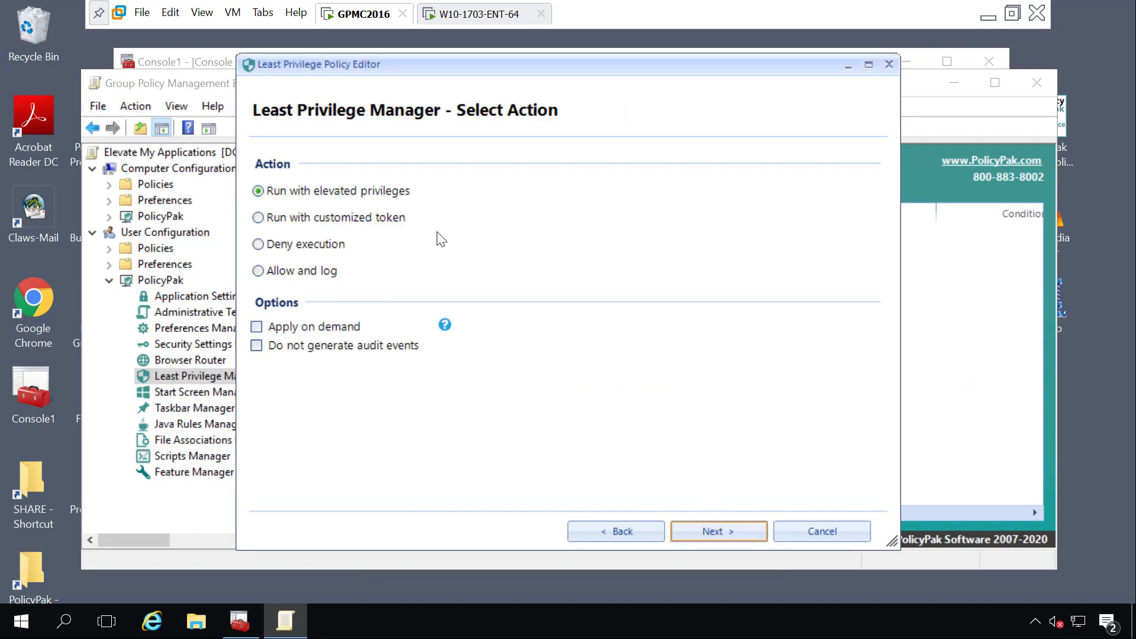
pyautogui.click(717, 531)
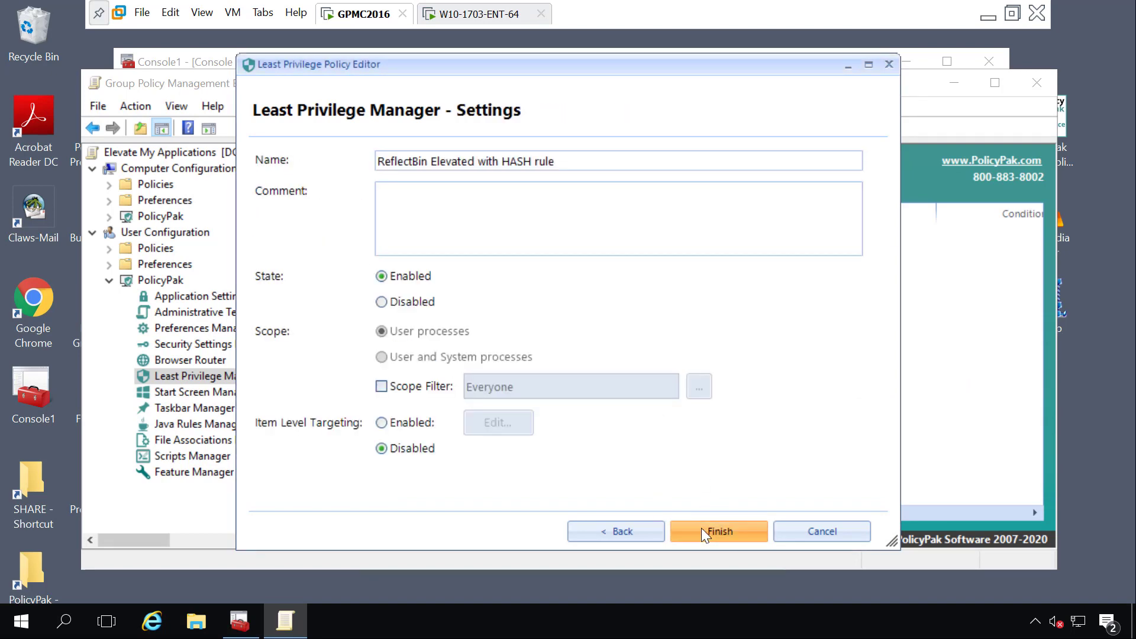
pyautogui.click(718, 532)
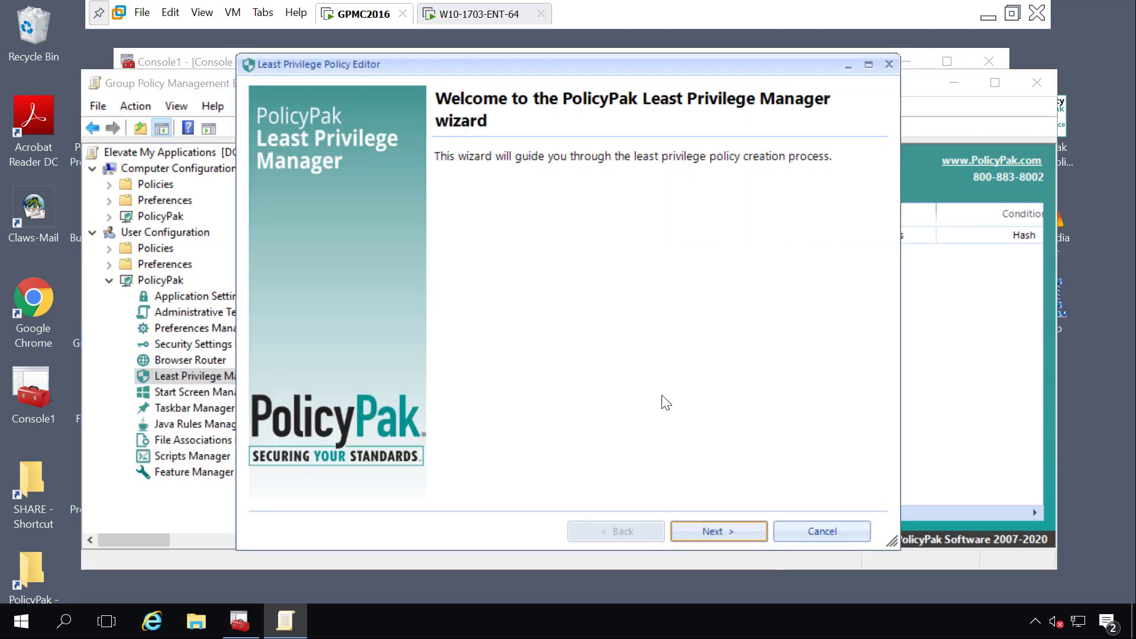
pyautogui.moveTo(717, 532)
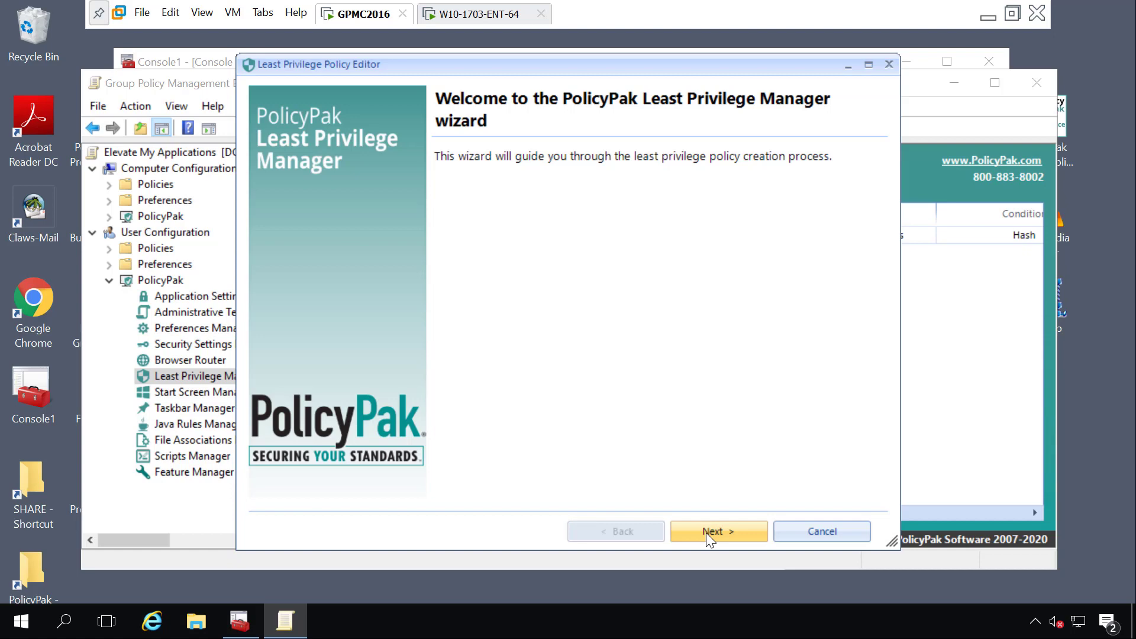
# Step: Add a control panel applet policy elevating Device Manager
pyautogui.click(718, 531)
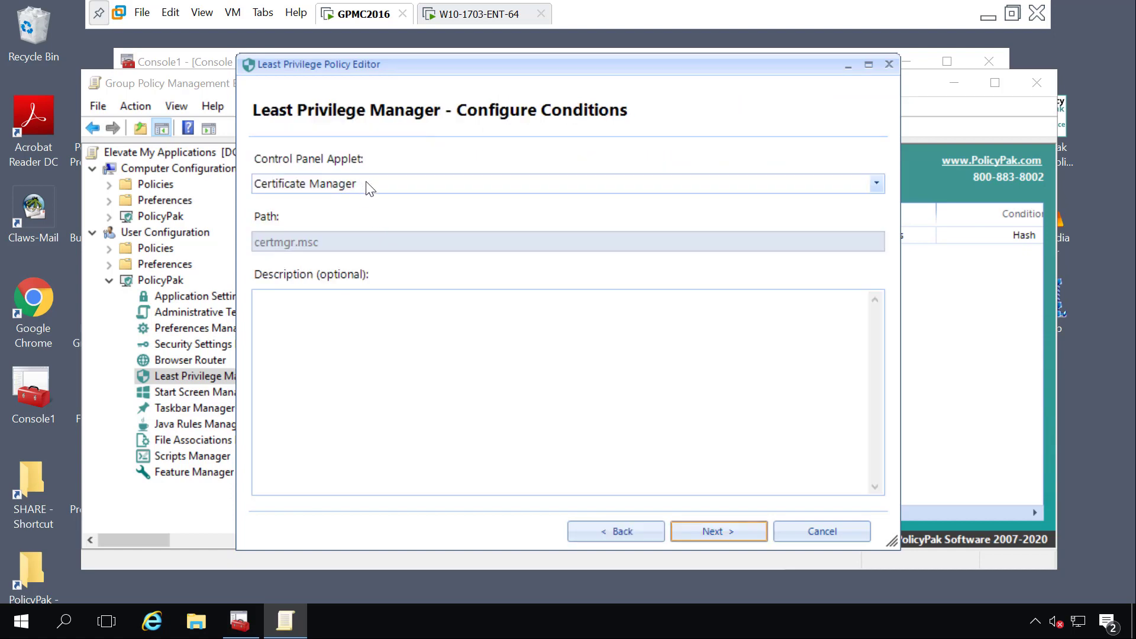
pyautogui.click(874, 184)
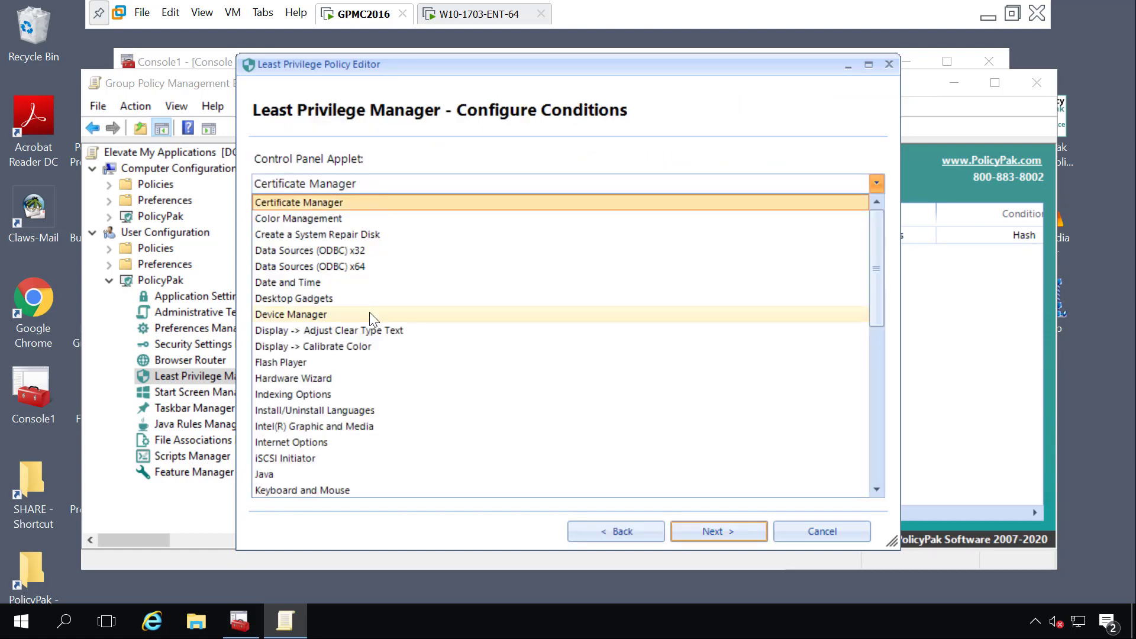
pyautogui.click(718, 531)
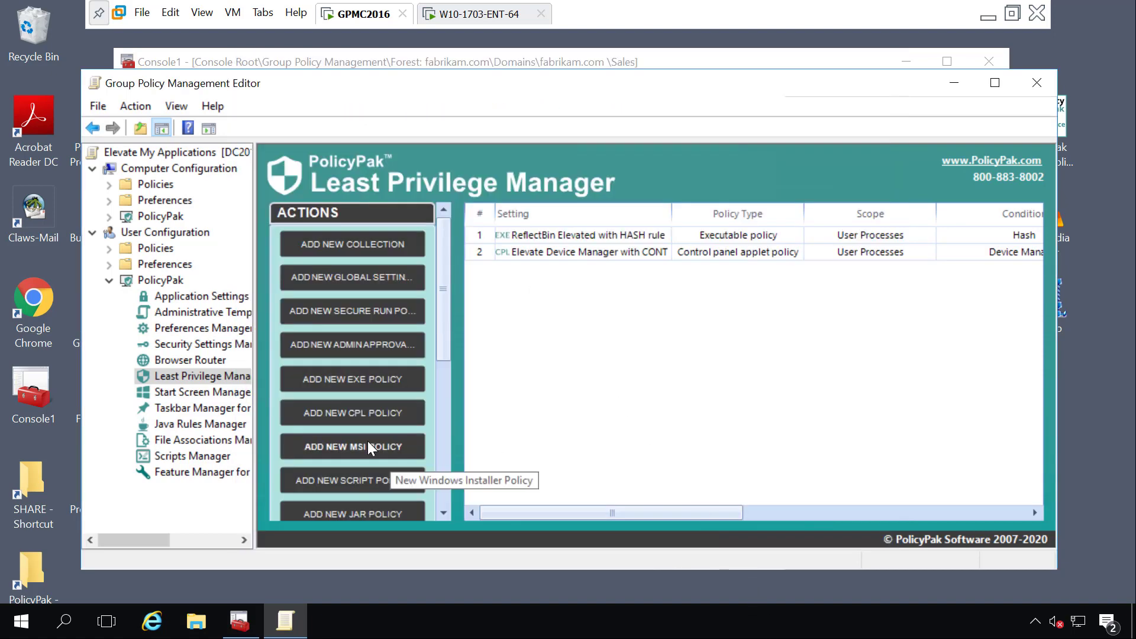
# Step: Start a new MSI policy using a combo rule with Signature and Product Info conditions
pyautogui.click(352, 446)
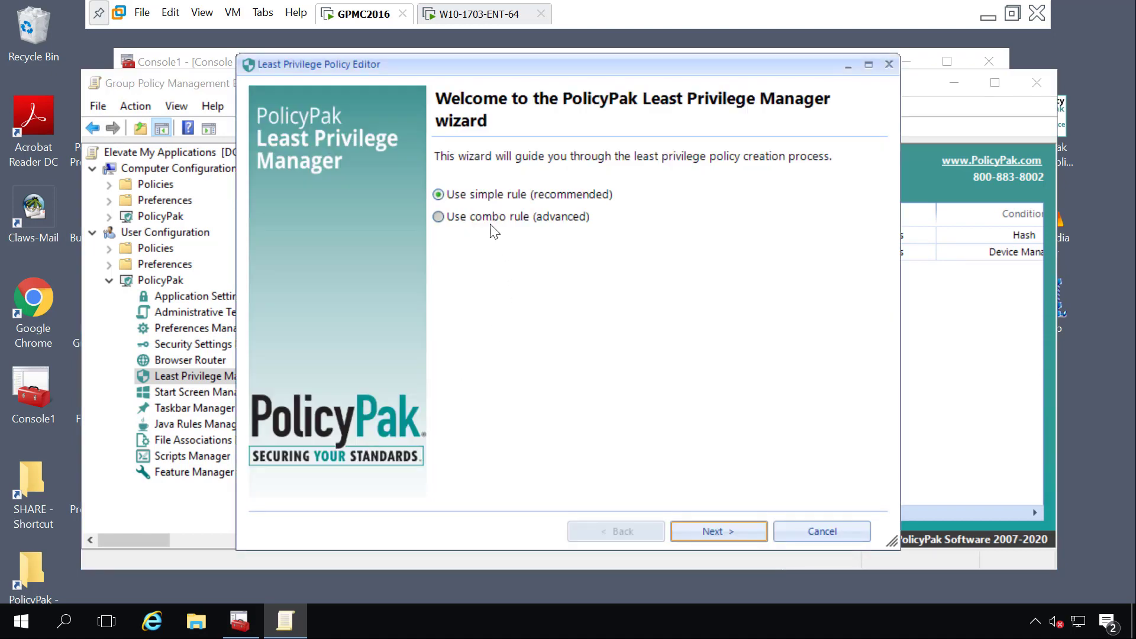
pyautogui.click(717, 531)
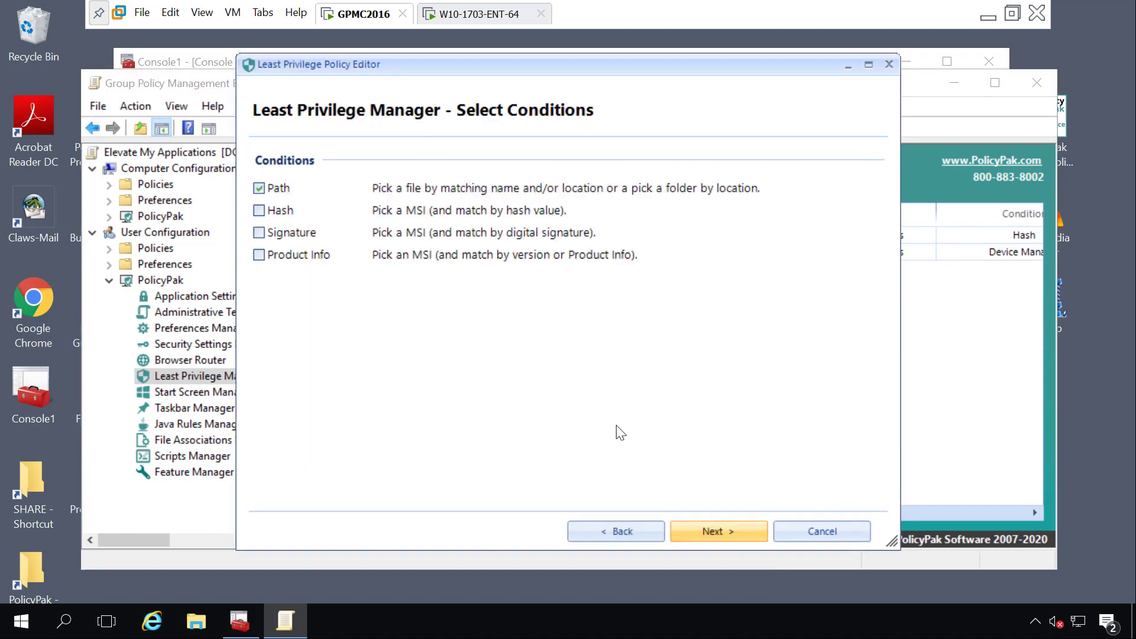
pyautogui.click(258, 188)
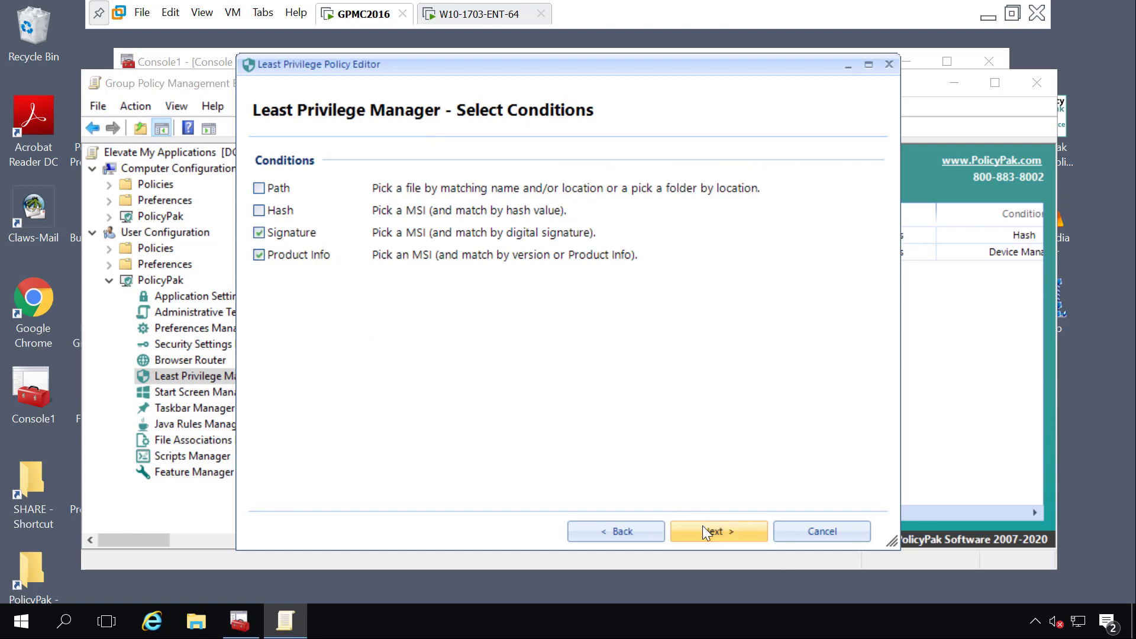
pyautogui.click(717, 532)
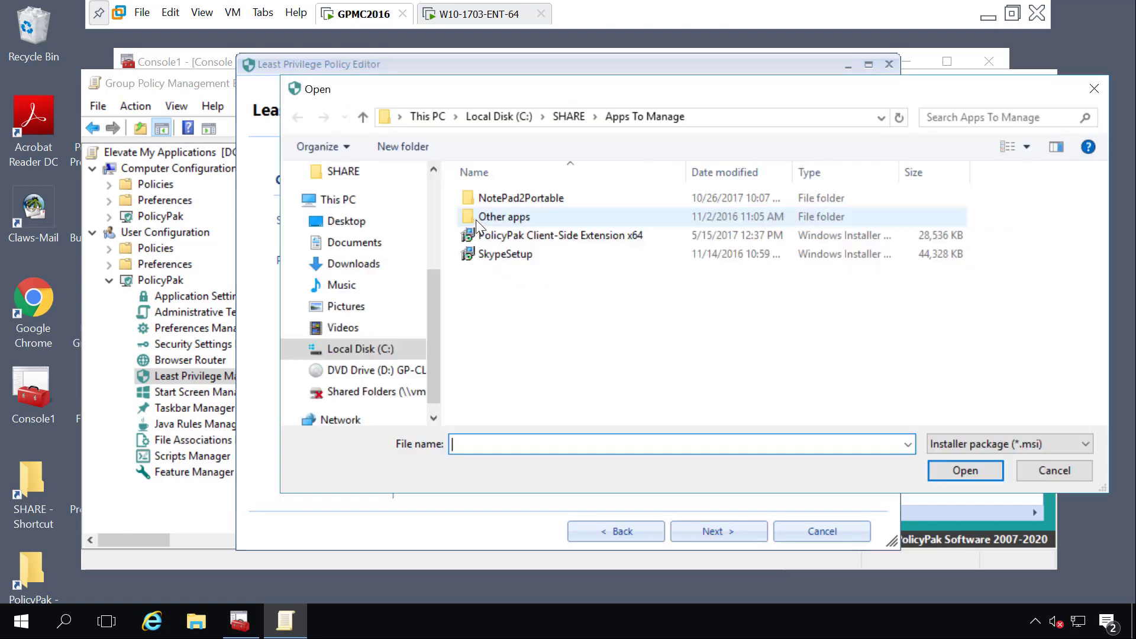
# Step: Select SkypeSetup.msi for both the signature and product info conditions, then finish the policy
pyautogui.click(964, 470)
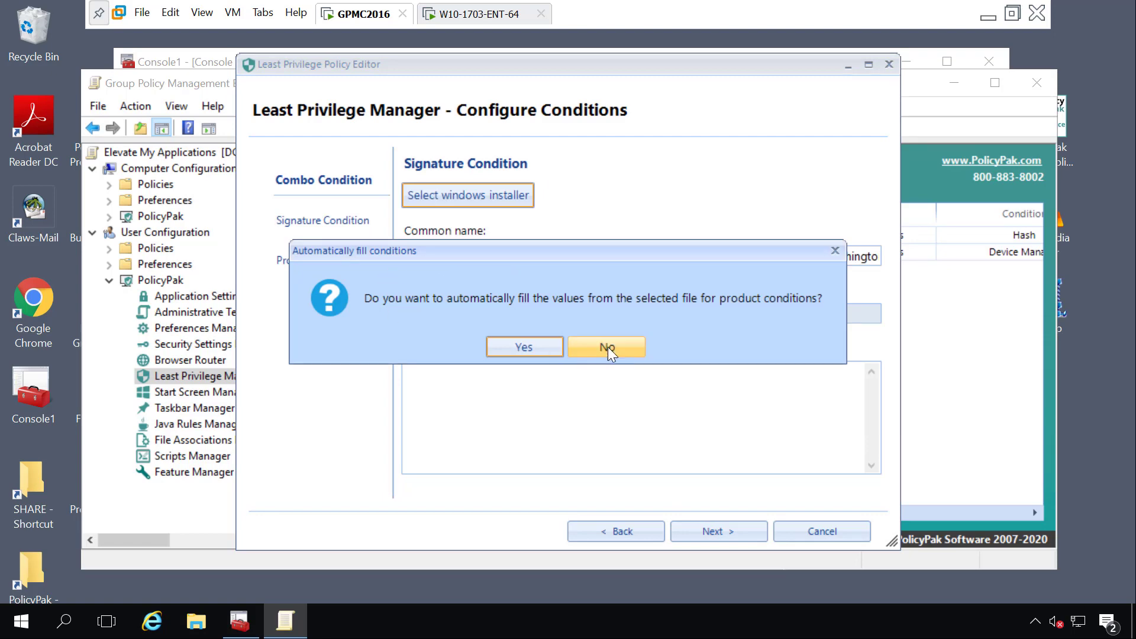
pyautogui.click(606, 346)
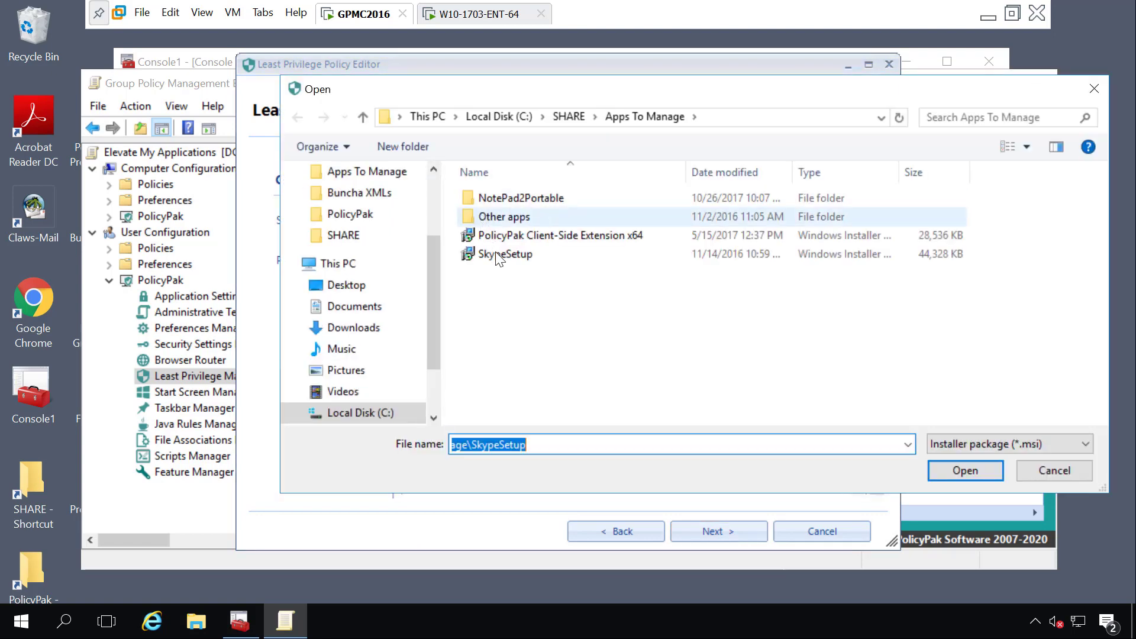
pyautogui.click(964, 471)
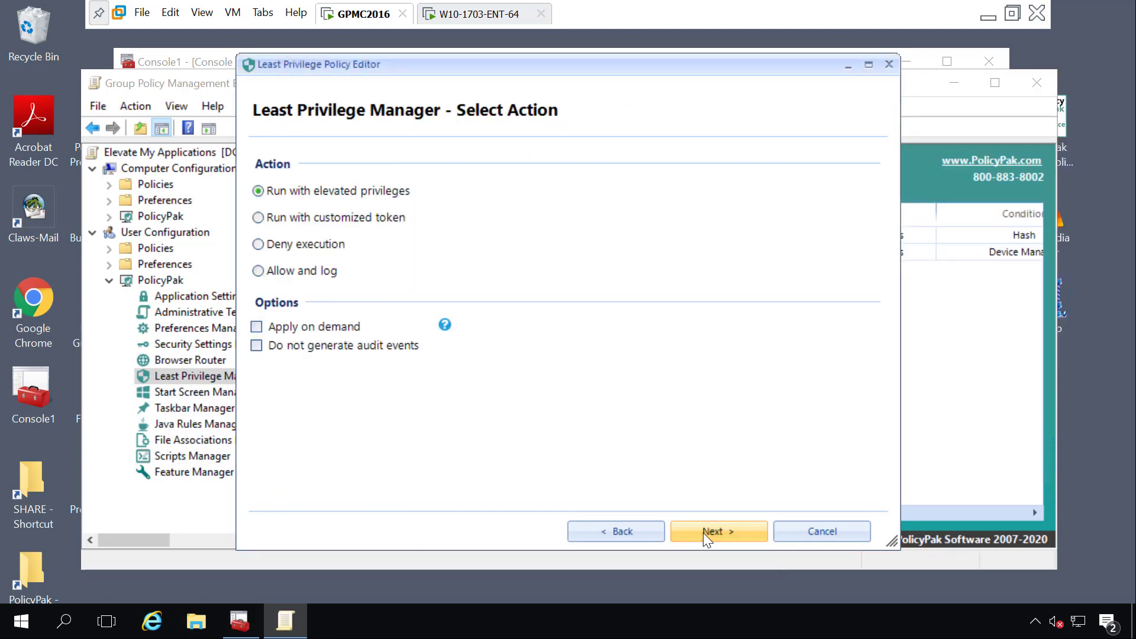
pyautogui.click(718, 531)
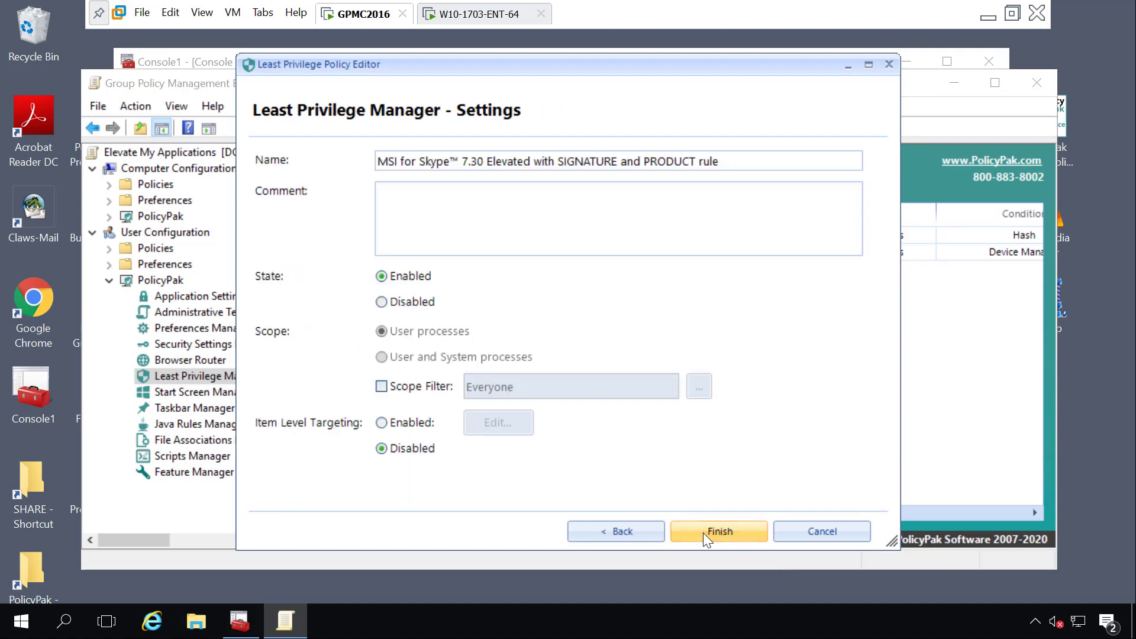
pyautogui.click(718, 531)
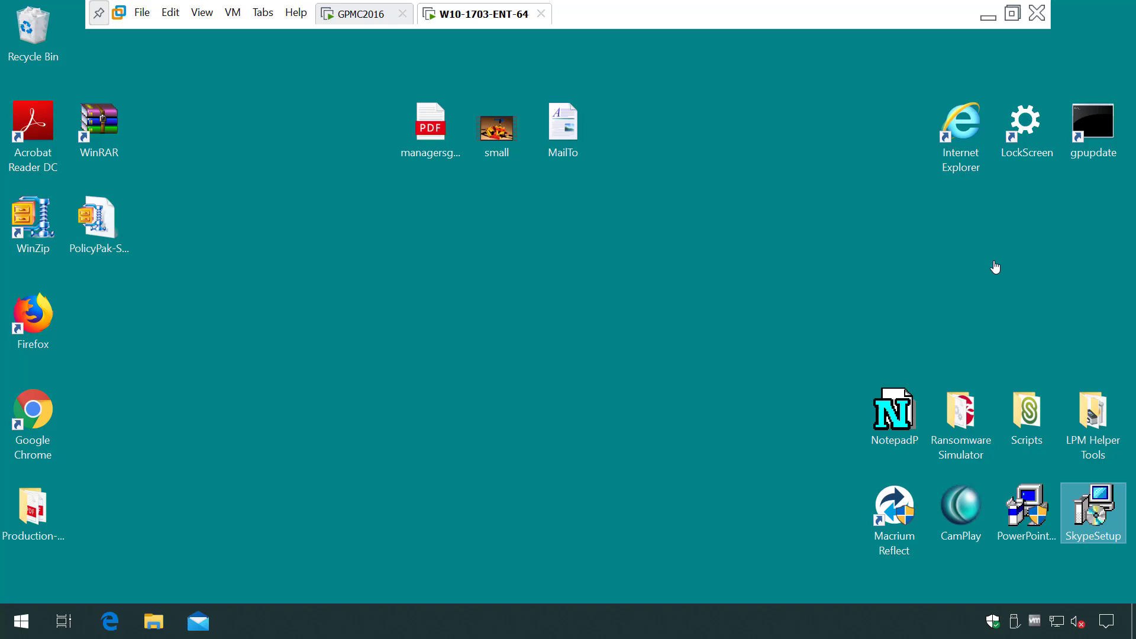
pyautogui.doubleClick(1093, 125)
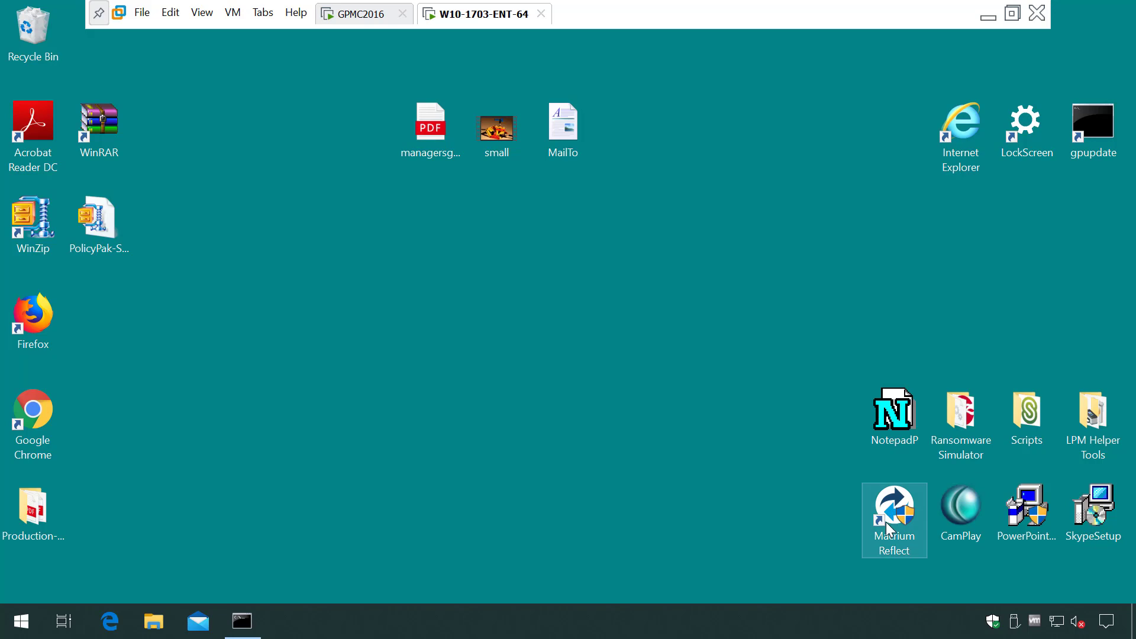
pyautogui.moveTo(893, 520)
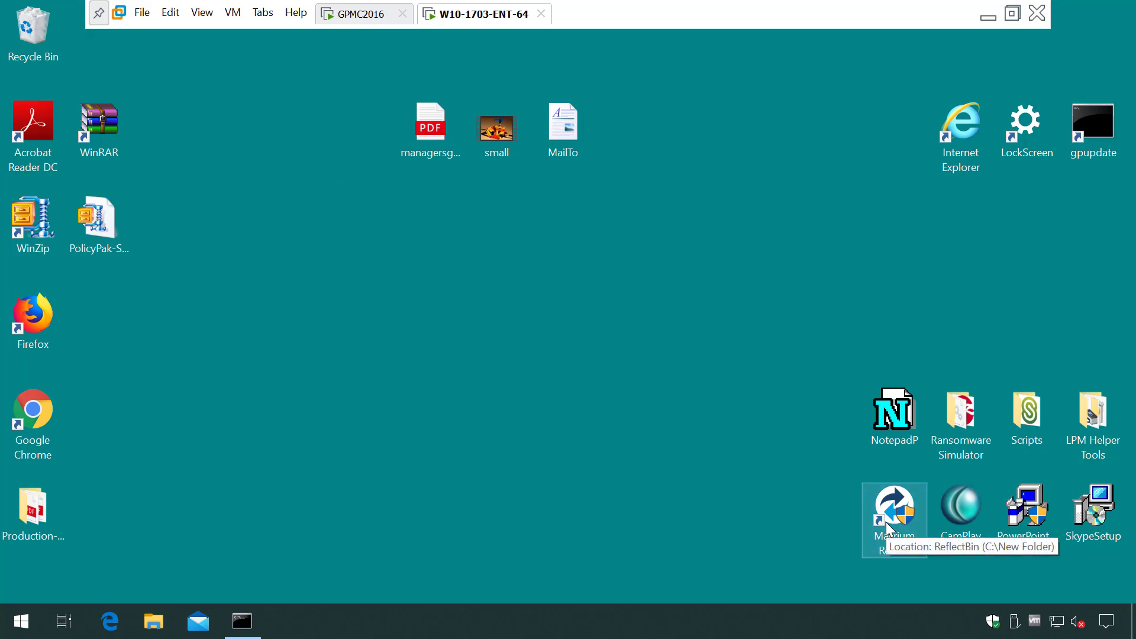
pyautogui.doubleClick(894, 507)
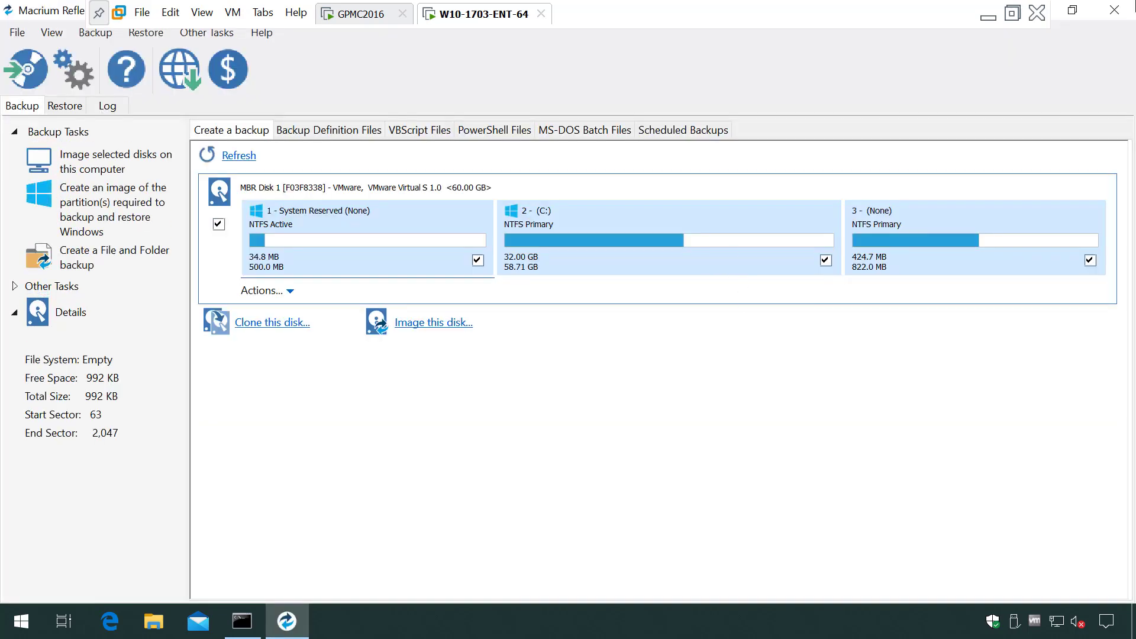
pyautogui.click(988, 16)
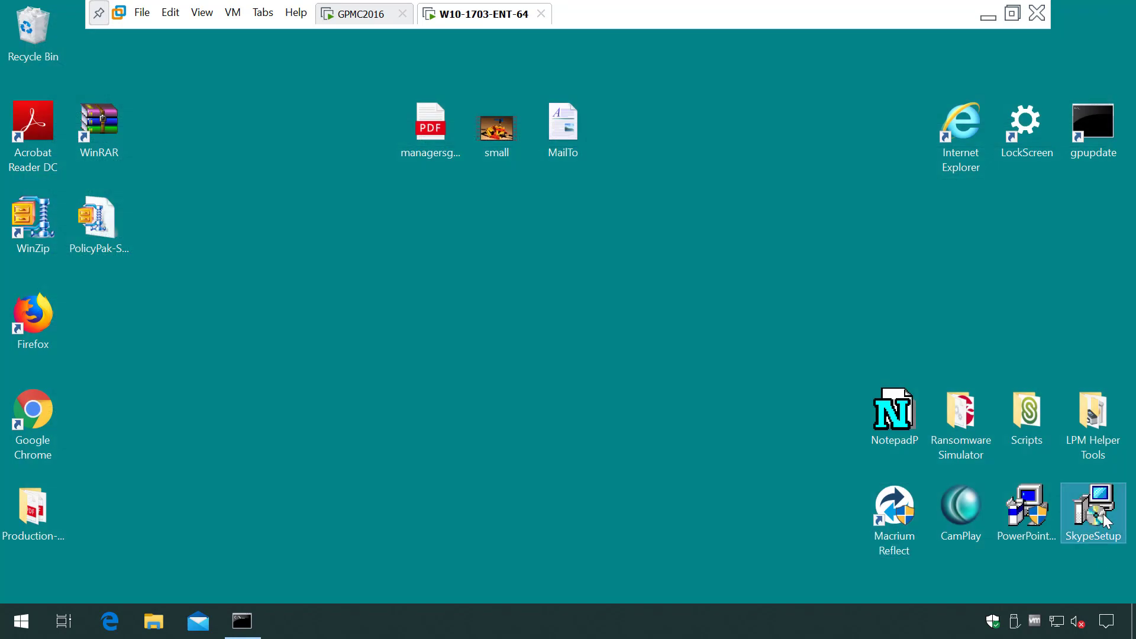
# Step: Run SkypeSetup, accept the license terms, and install Skype 7.30 without a credentials prompt
pyautogui.doubleClick(1093, 507)
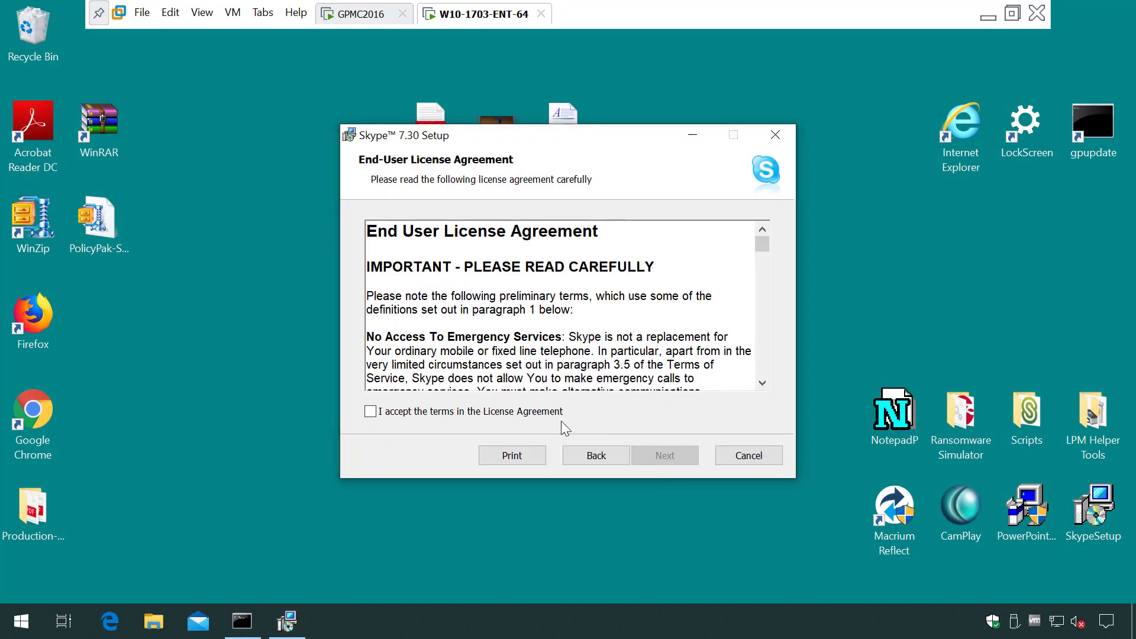
pyautogui.click(664, 455)
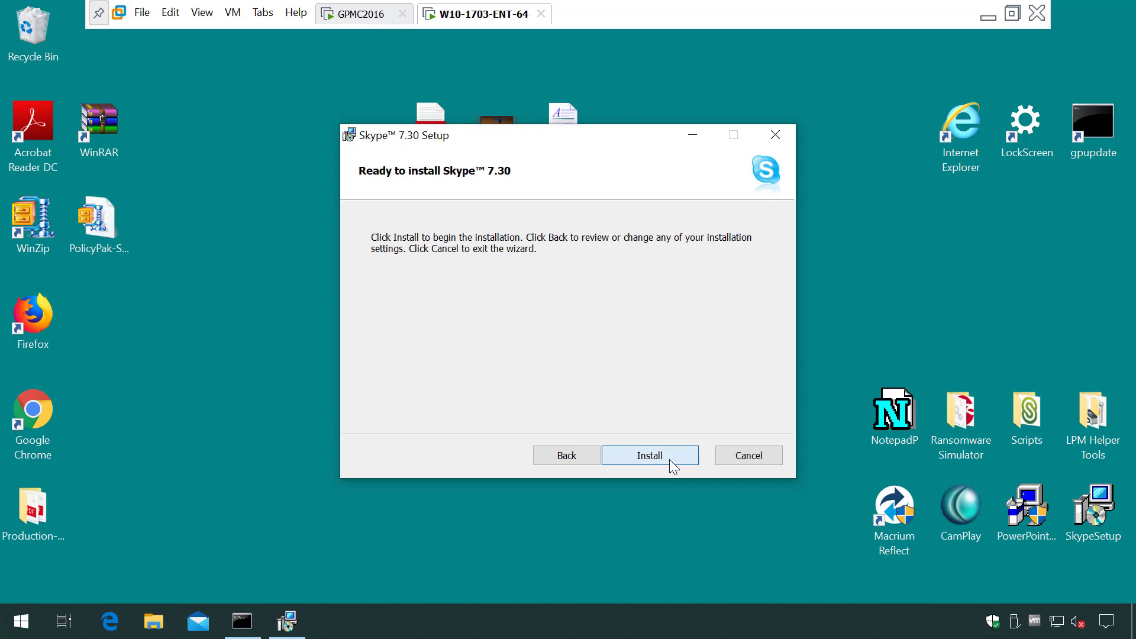
pyautogui.click(649, 455)
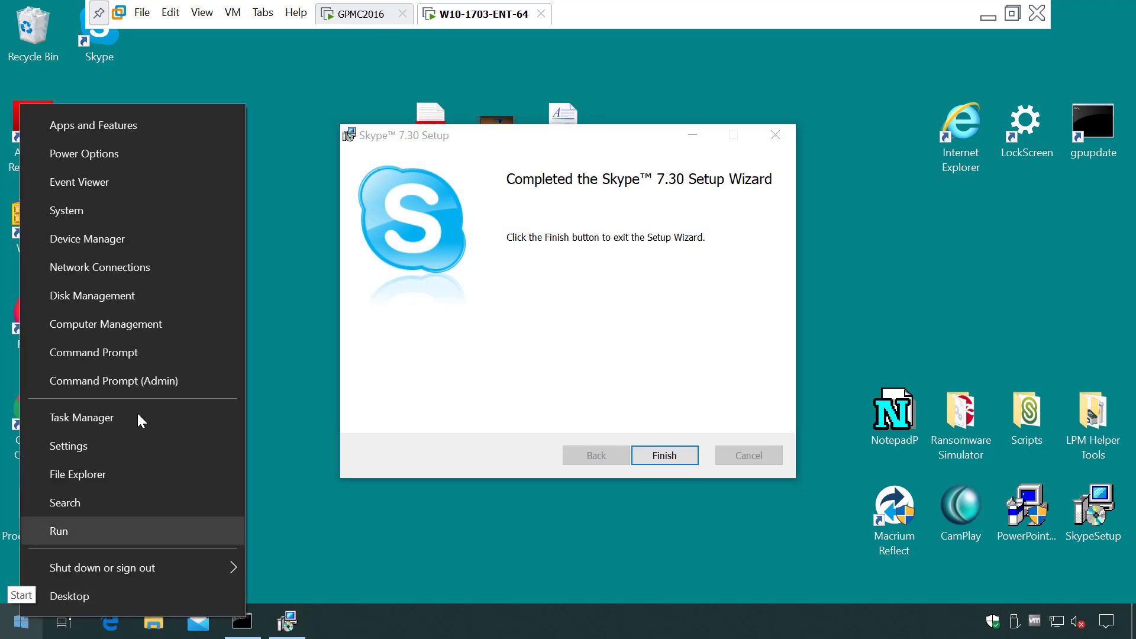
# Step: Open Device Manager elevated, check the PS/2 keyboard's device actions, then close it
pyautogui.click(664, 455)
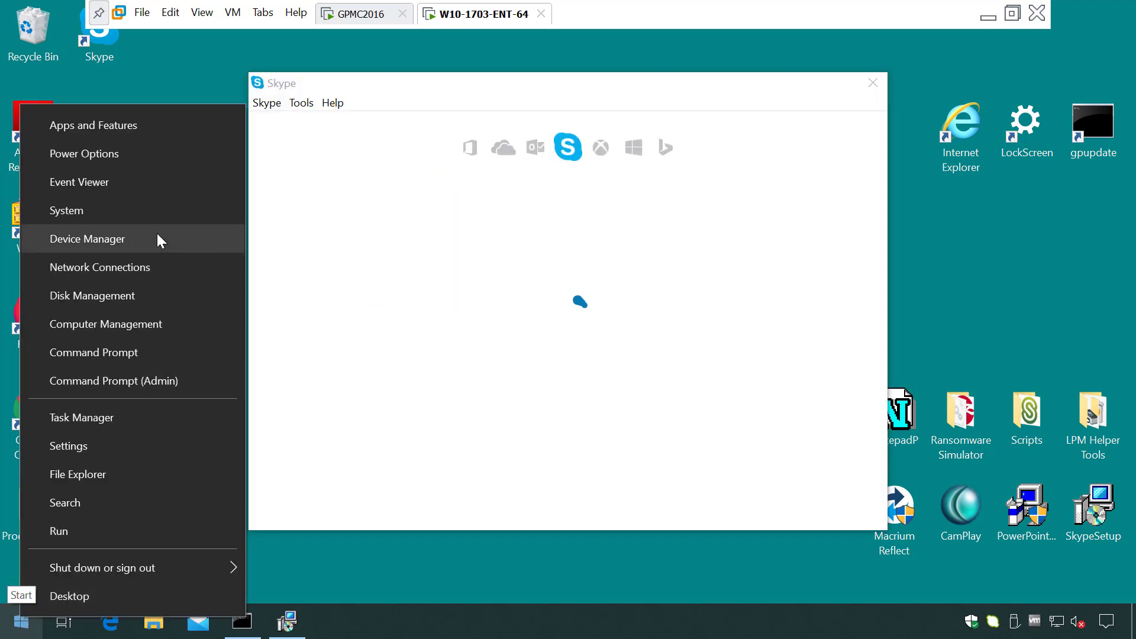
pyautogui.click(88, 239)
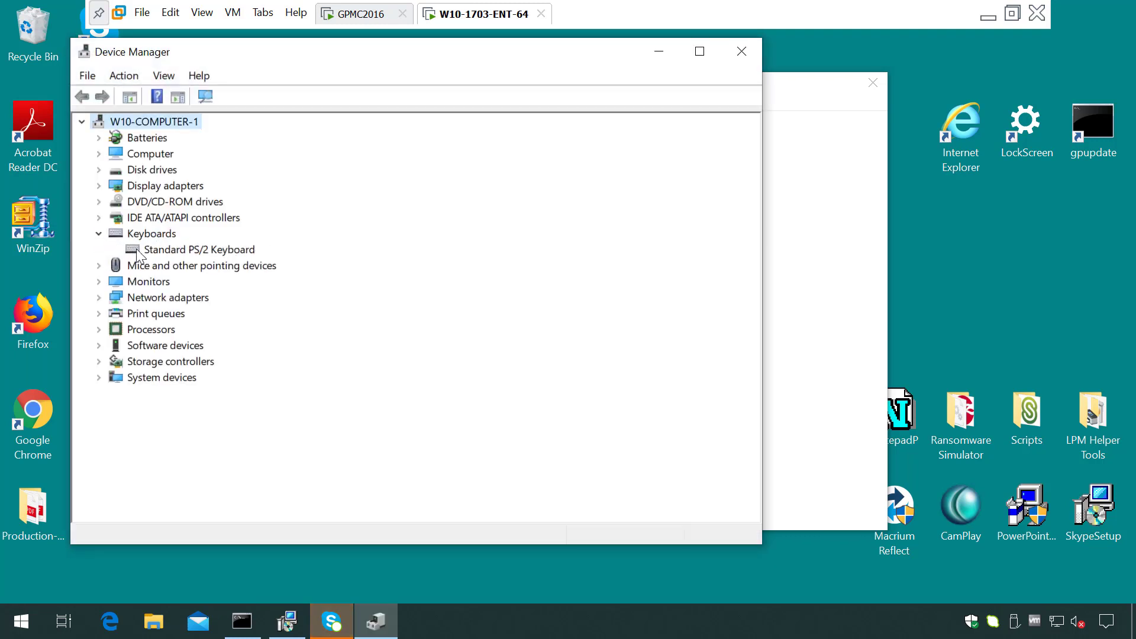
pyautogui.rightClick(198, 249)
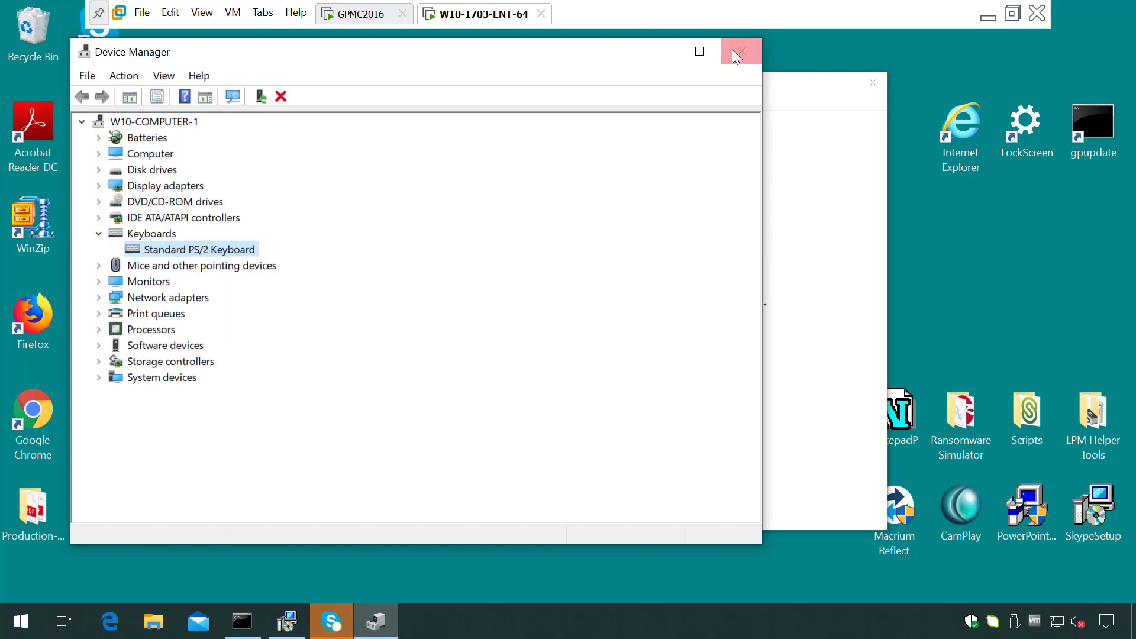
pyautogui.click(739, 52)
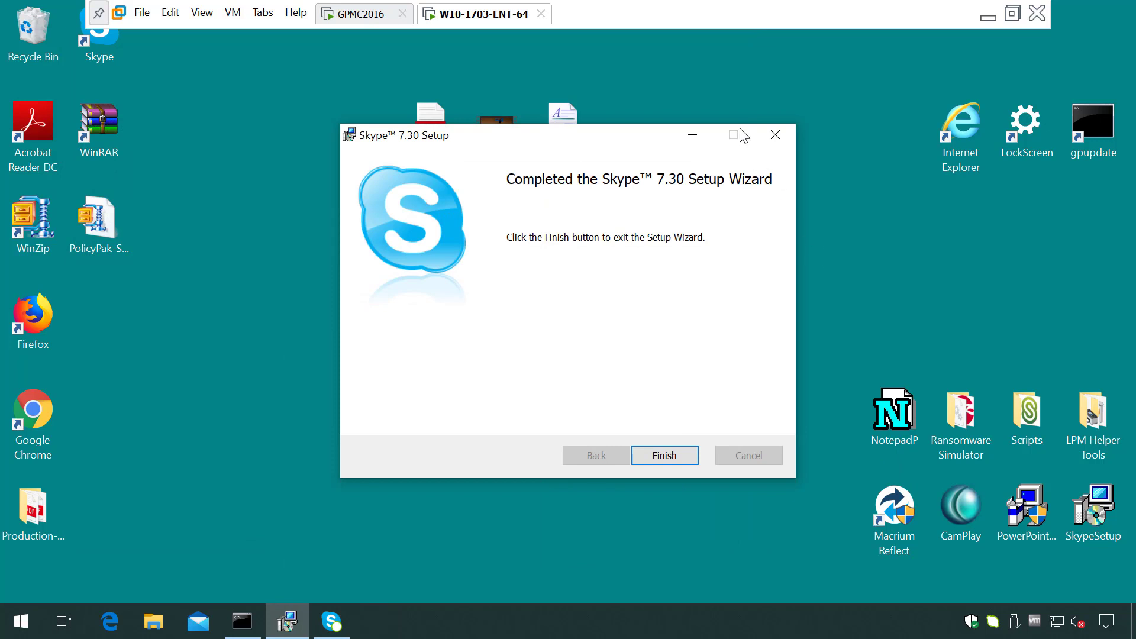
# Step: Click Finish to close the Skype 7.30 setup wizard, leaving Skype running on the desktop
pyautogui.click(664, 455)
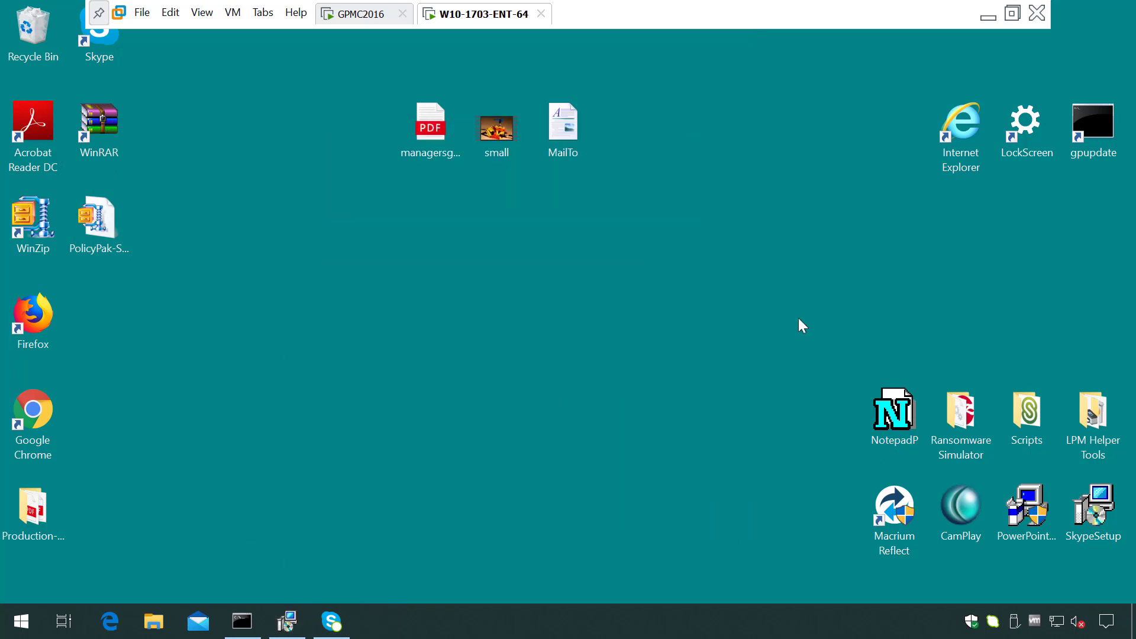
pyautogui.moveTo(759, 390)
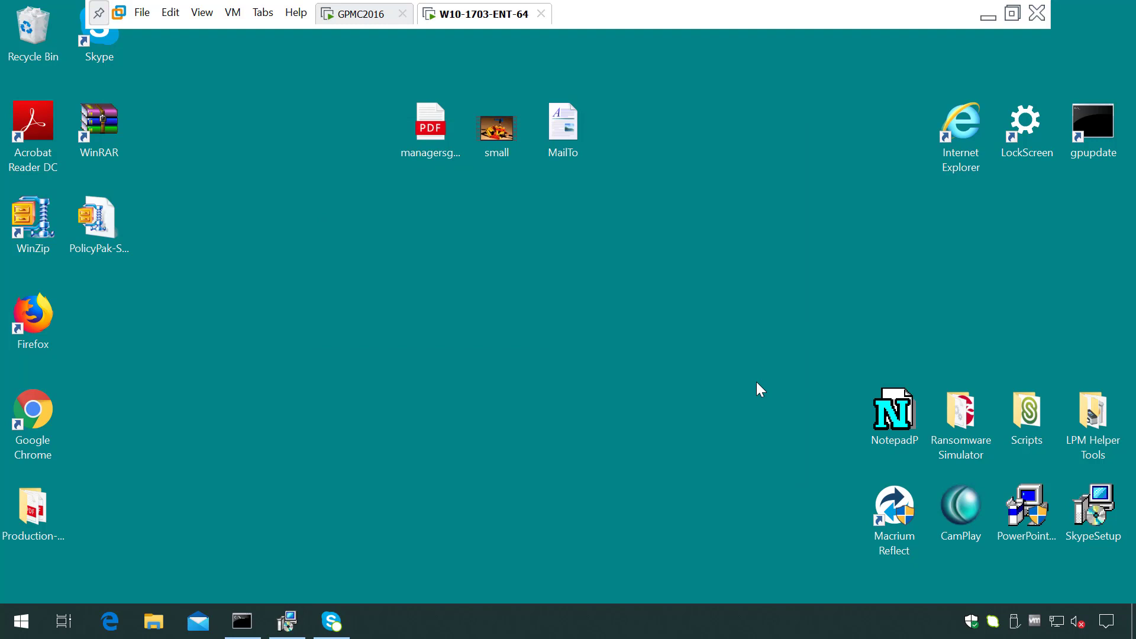
pyautogui.click(1026, 410)
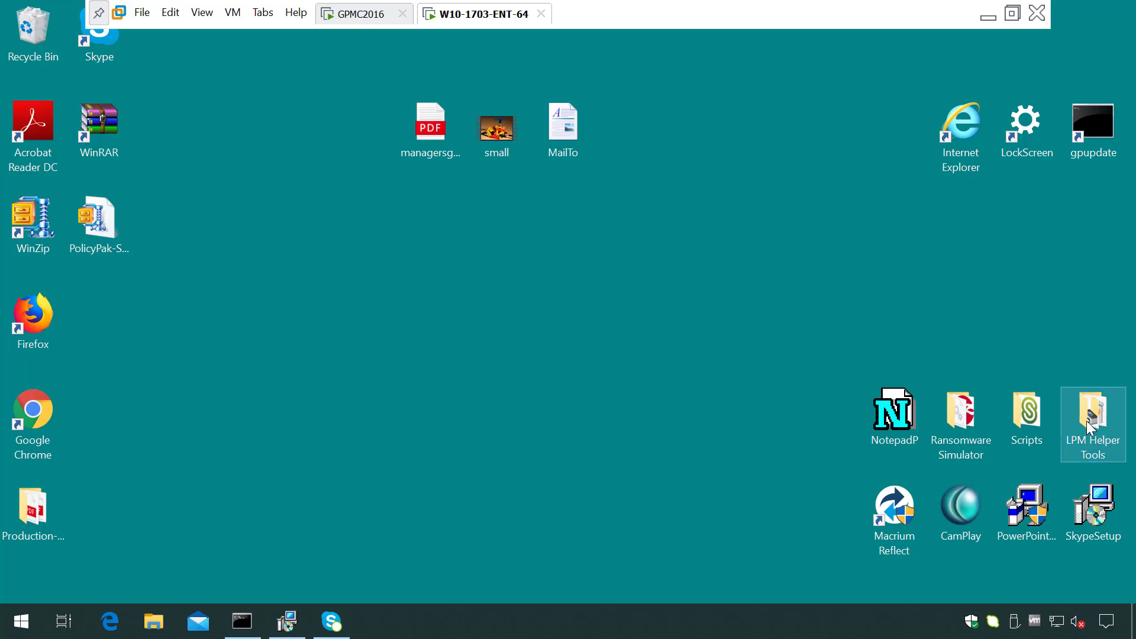
# Step: From LPM Helper Tools, launch PolicyPak Network Connections and open Ethernet0's properties
pyautogui.doubleClick(1092, 411)
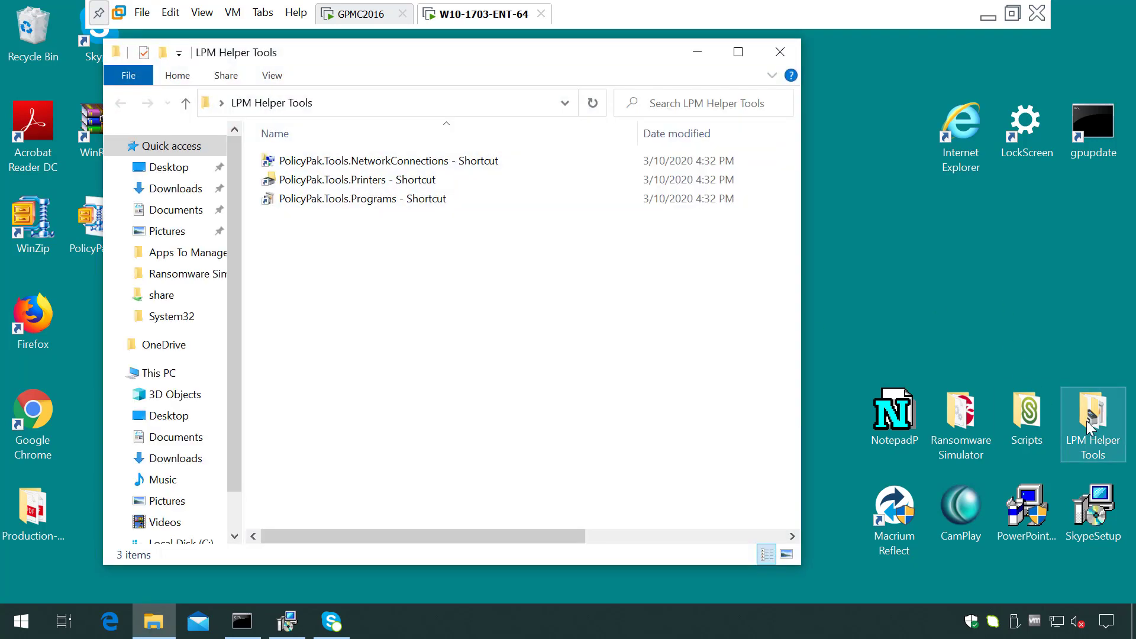
pyautogui.moveTo(827, 400)
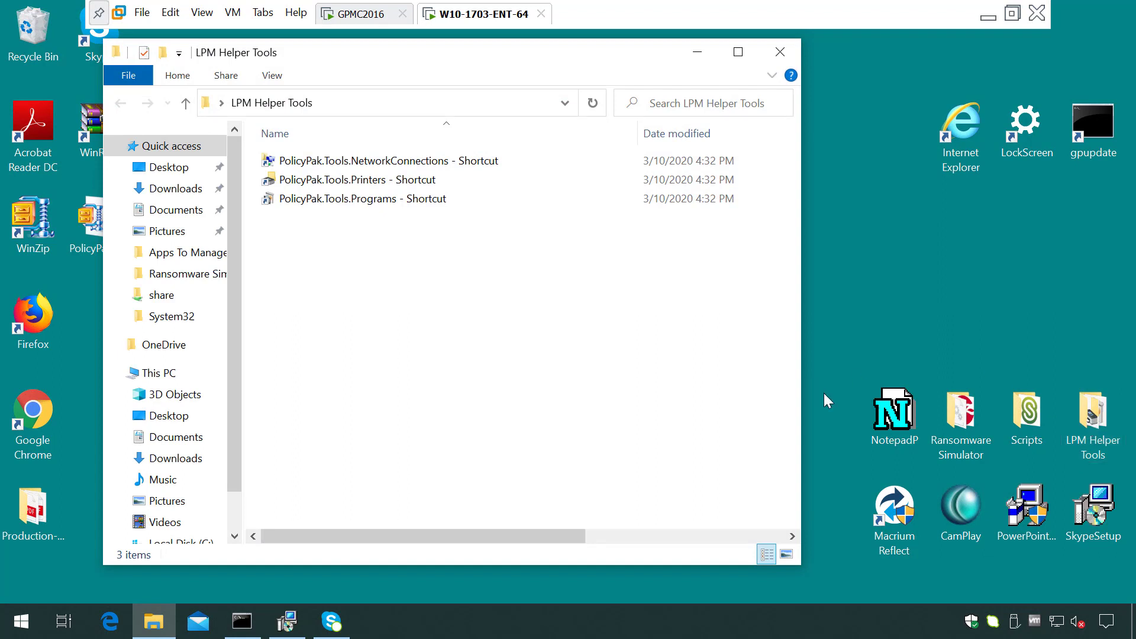
pyautogui.moveTo(391, 230)
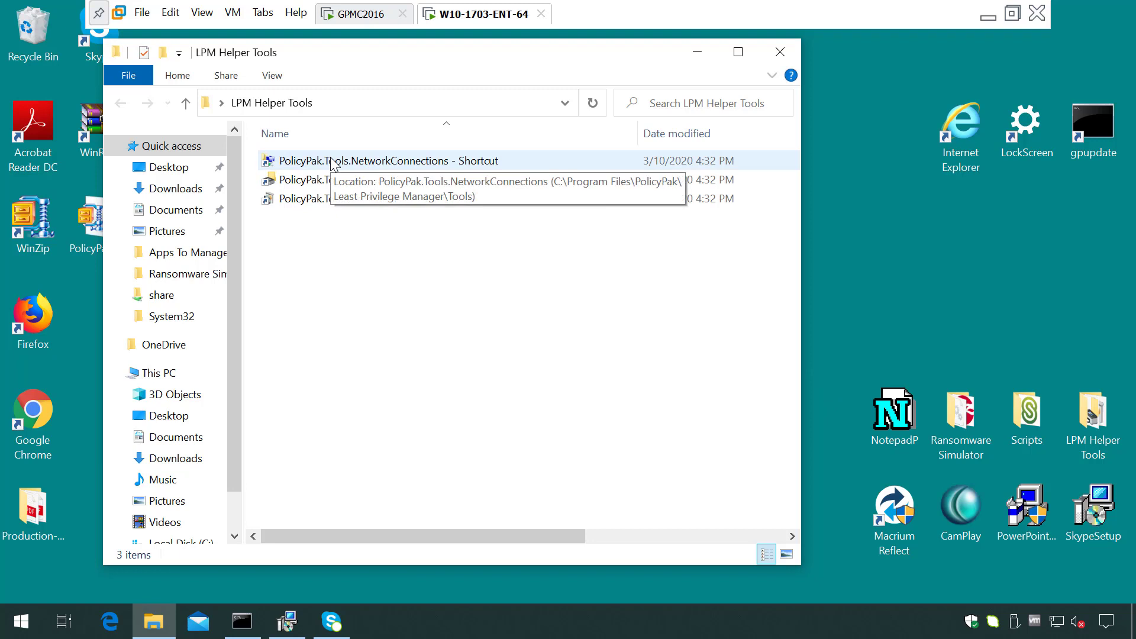
pyautogui.doubleClick(384, 160)
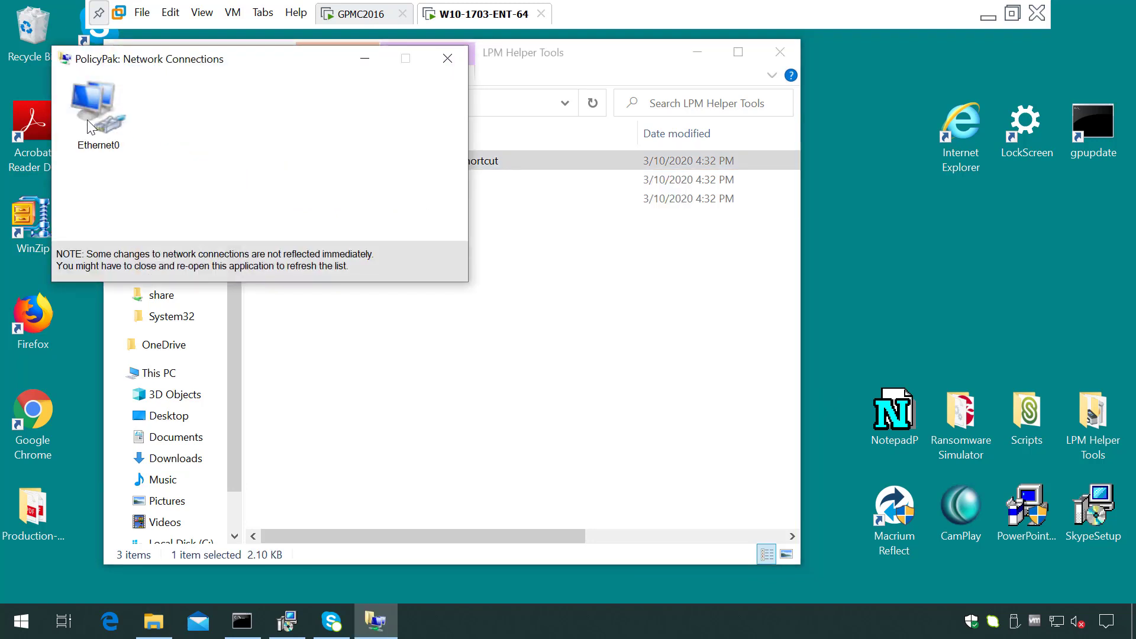
pyautogui.rightClick(98, 101)
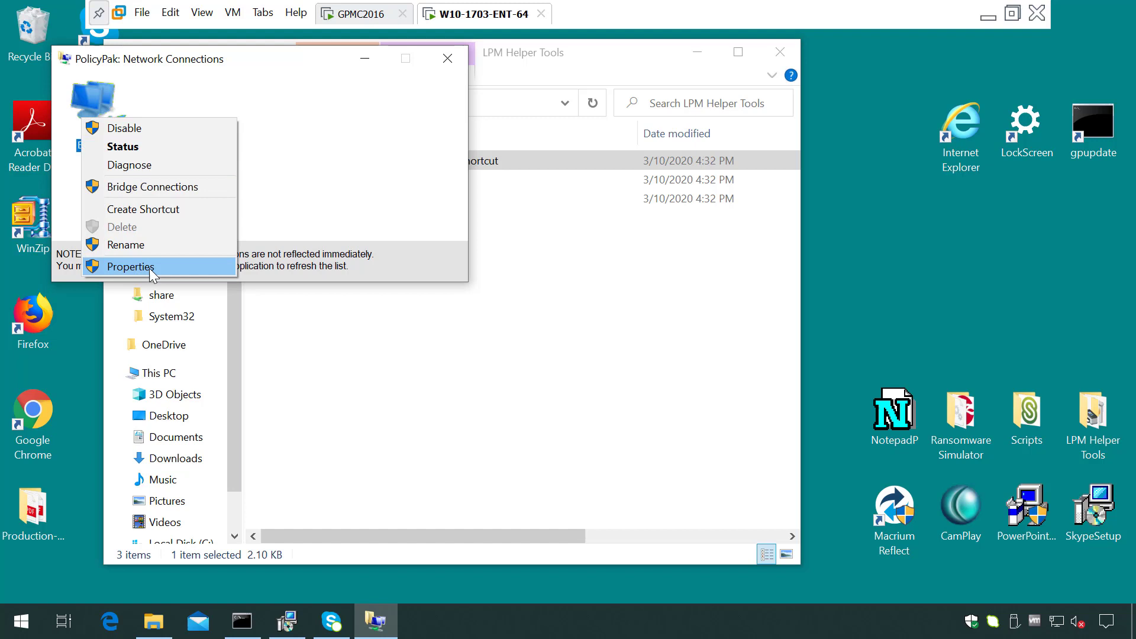
pyautogui.click(130, 267)
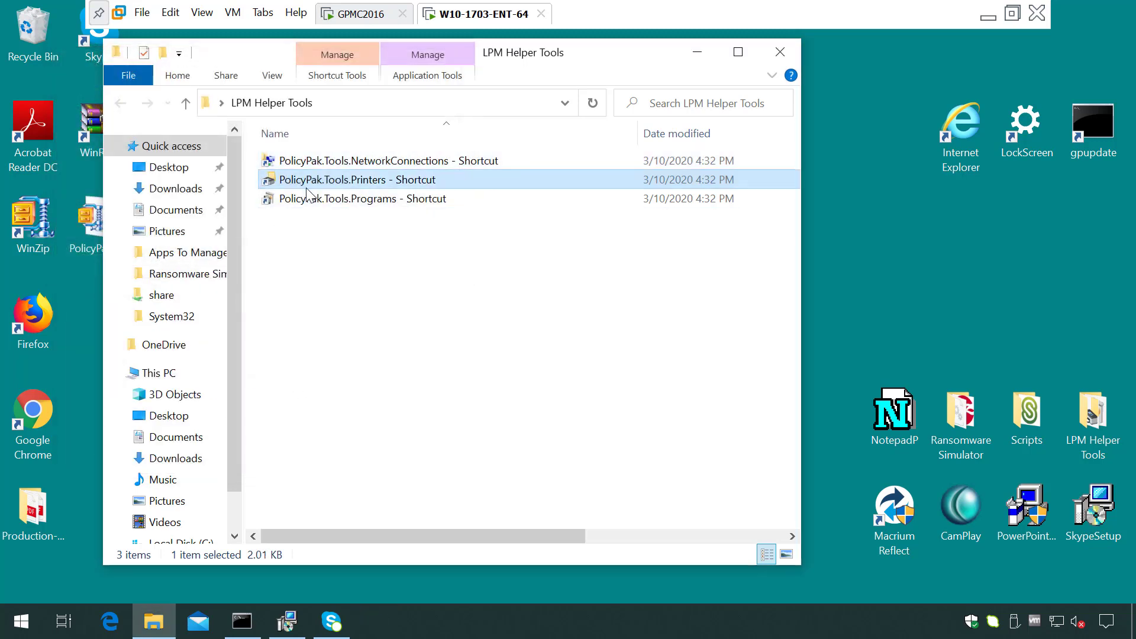
# Step: Add a local Generic IBM Graphics 9pin printer on LPT1 with the current driver
pyautogui.doubleClick(356, 178)
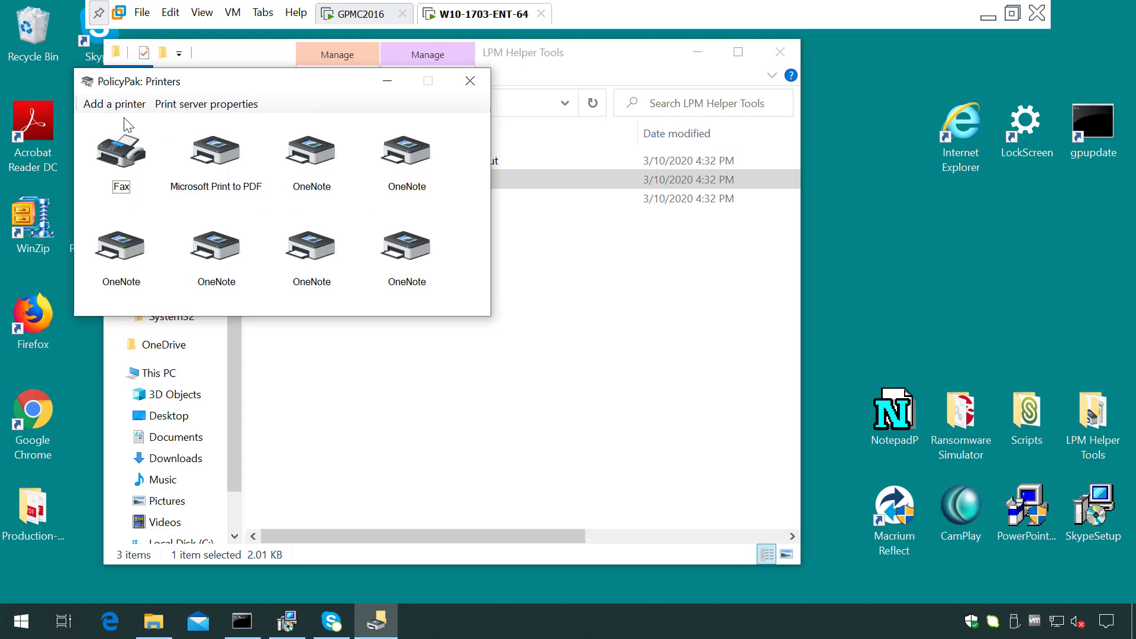
pyautogui.moveTo(114, 103)
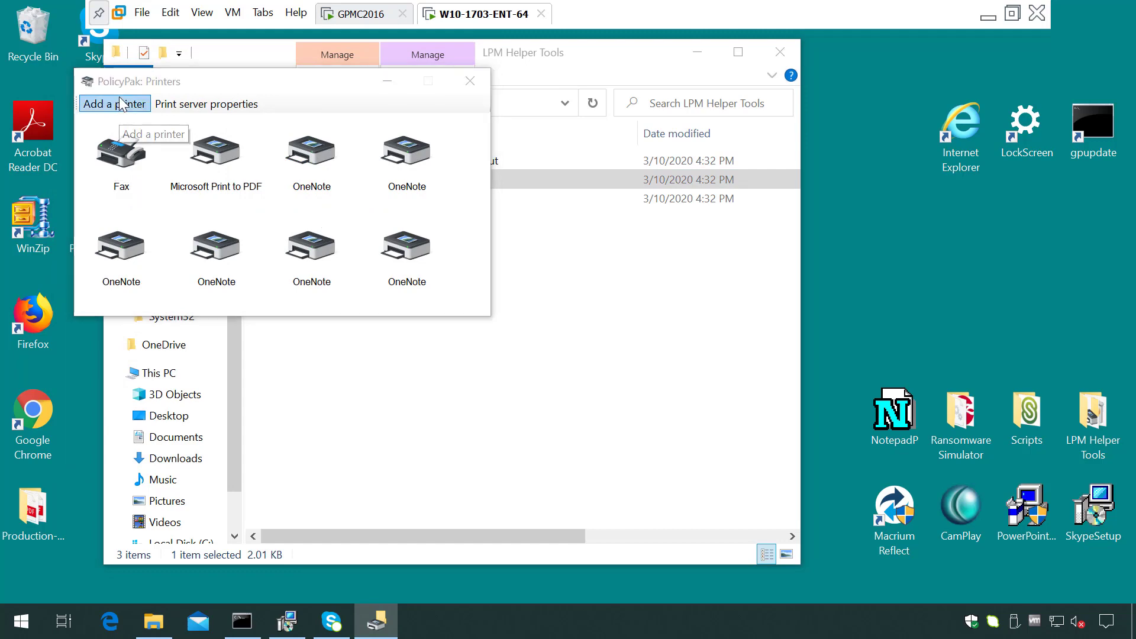
pyautogui.click(114, 103)
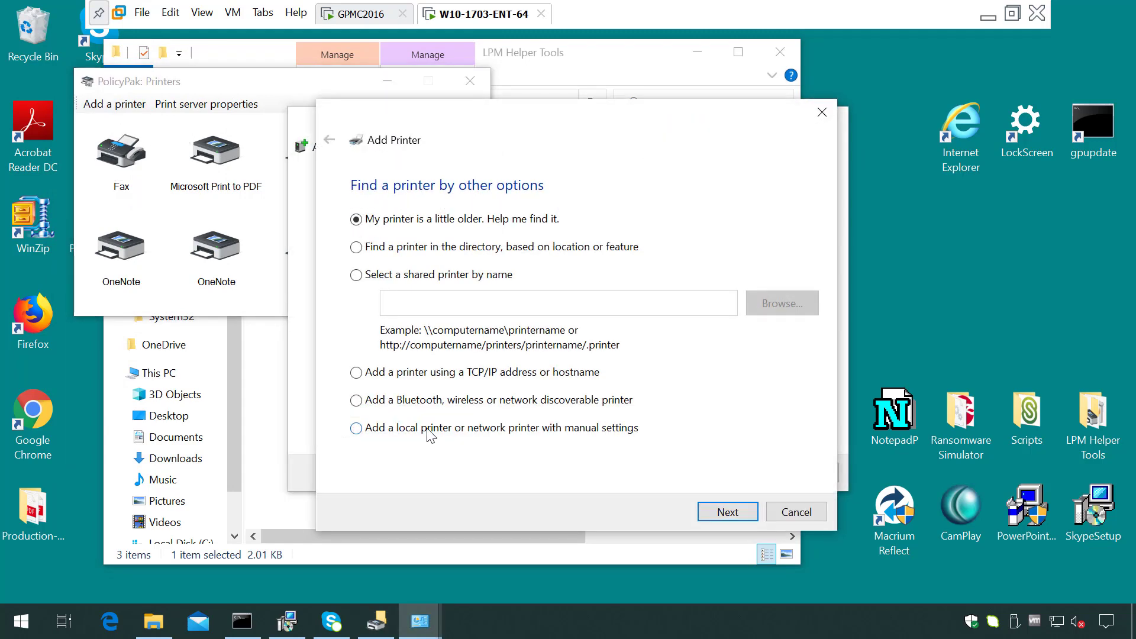
pyautogui.click(727, 511)
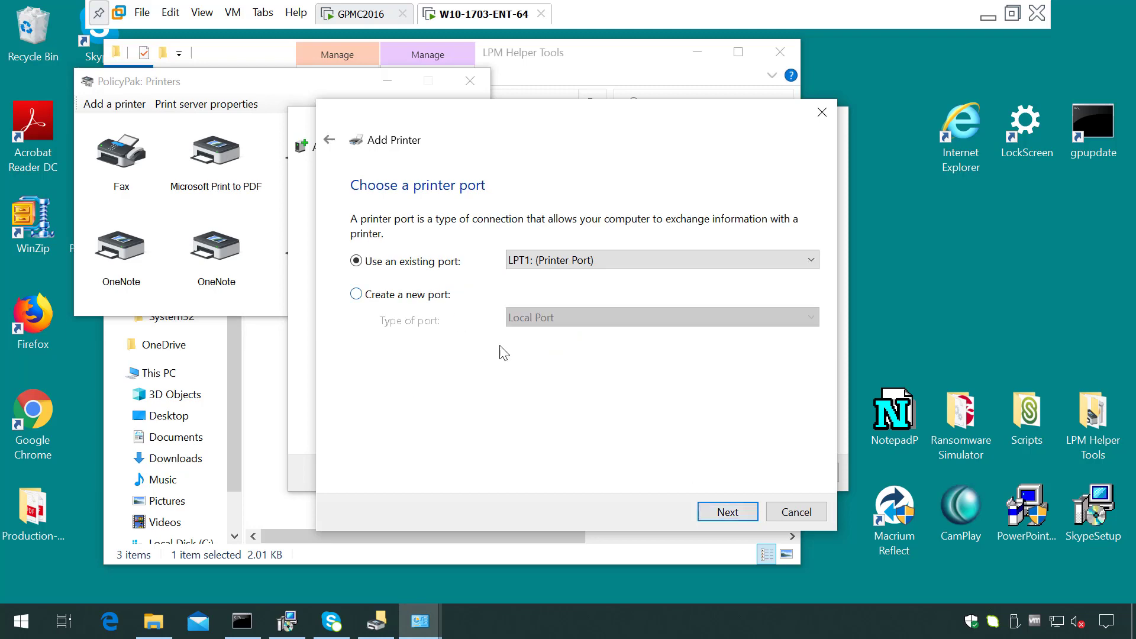
pyautogui.click(726, 511)
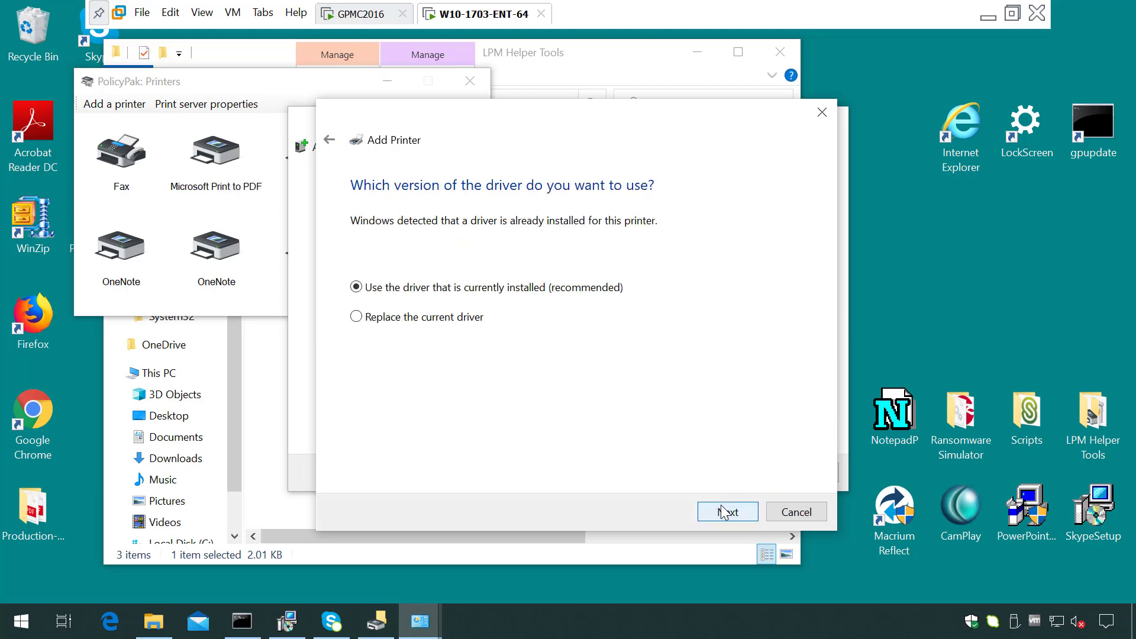
pyautogui.click(726, 511)
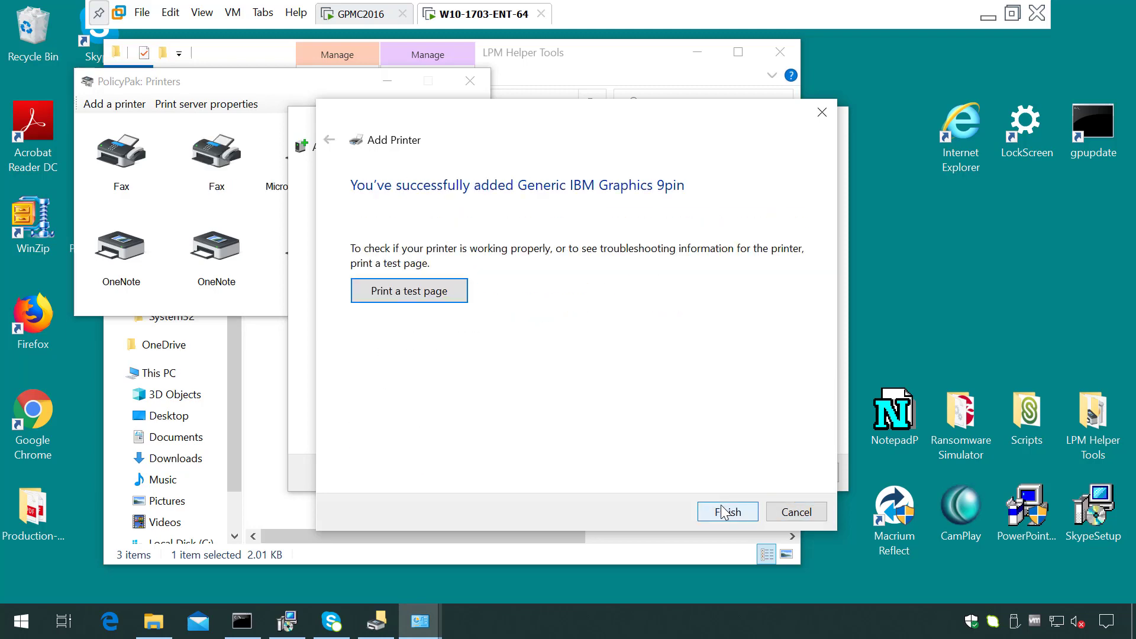
pyautogui.click(726, 512)
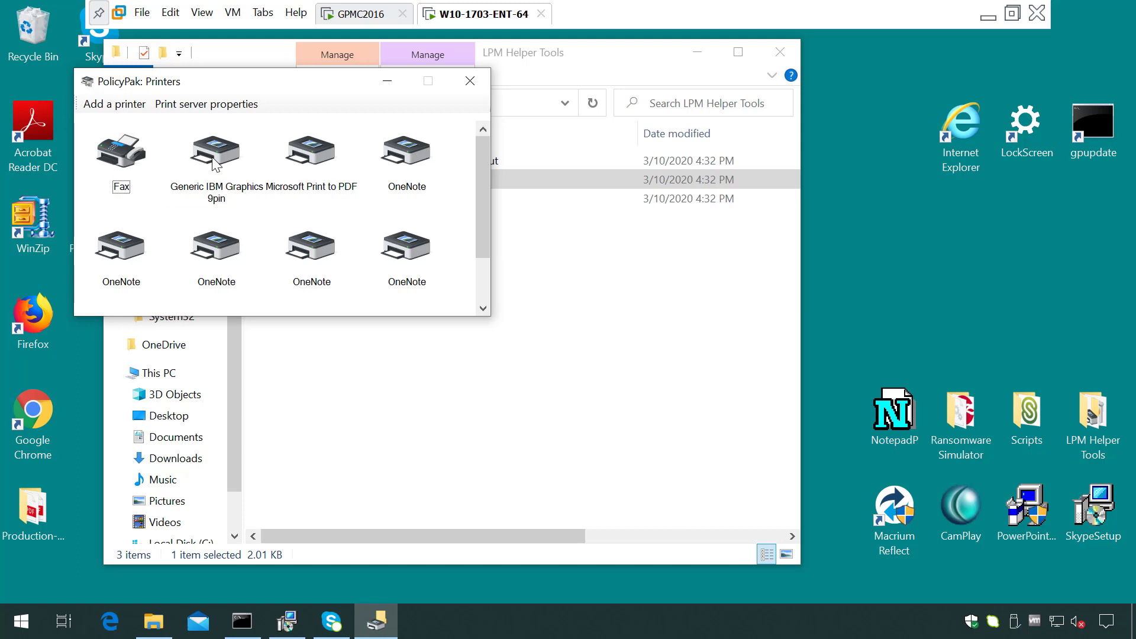
# Step: Remove the Generic IBM Graphics 9pin printer and close the printers tool
pyautogui.rightClick(216, 151)
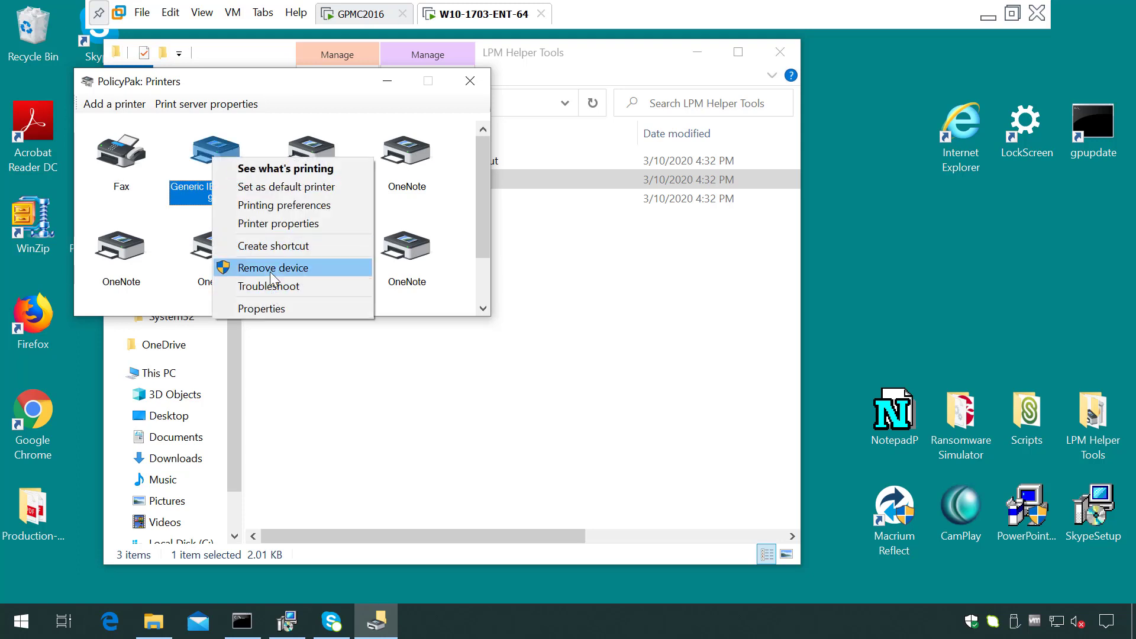
pyautogui.click(273, 267)
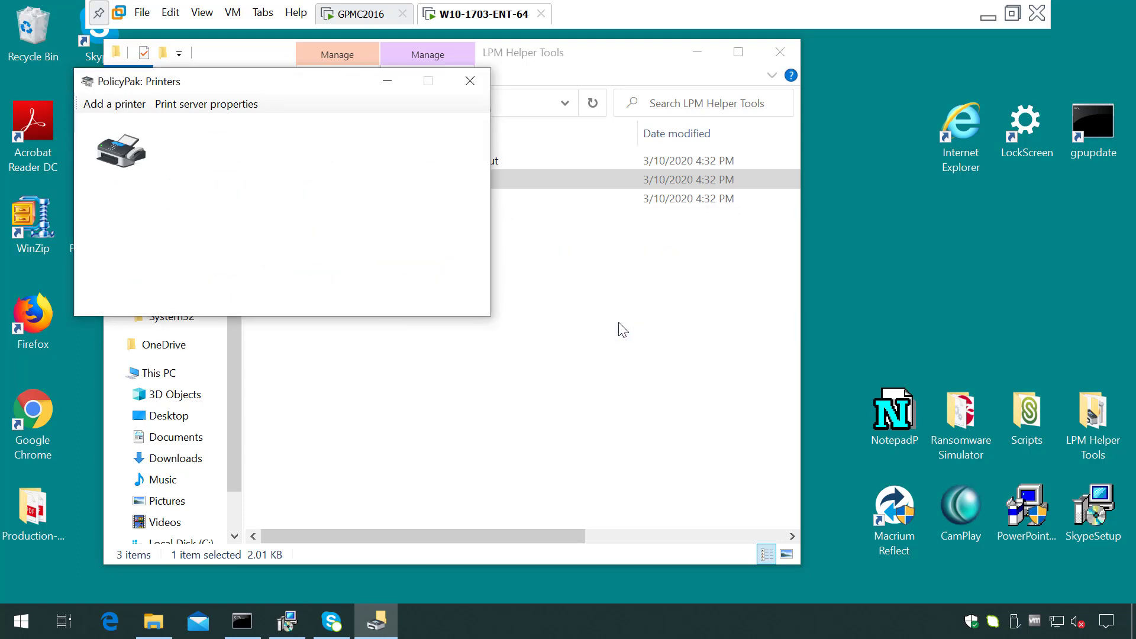
pyautogui.click(470, 80)
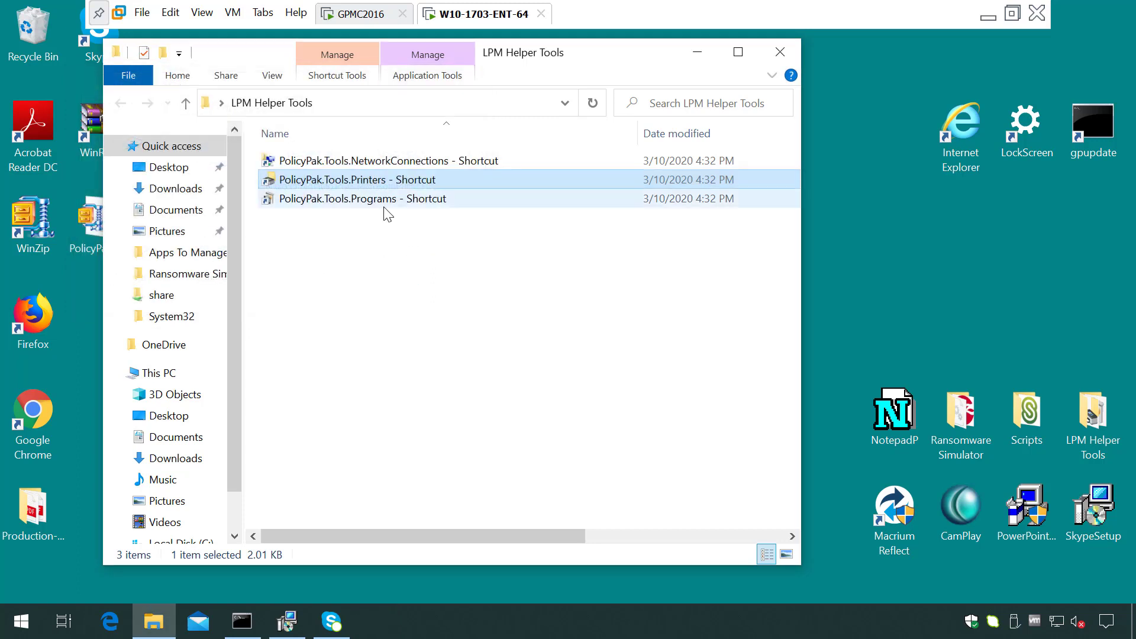
# Step: Launch the PolicyPak.Tools.Programs helper and confirm uninstalling Java(TM) 6 Update 24
pyautogui.click(360, 198)
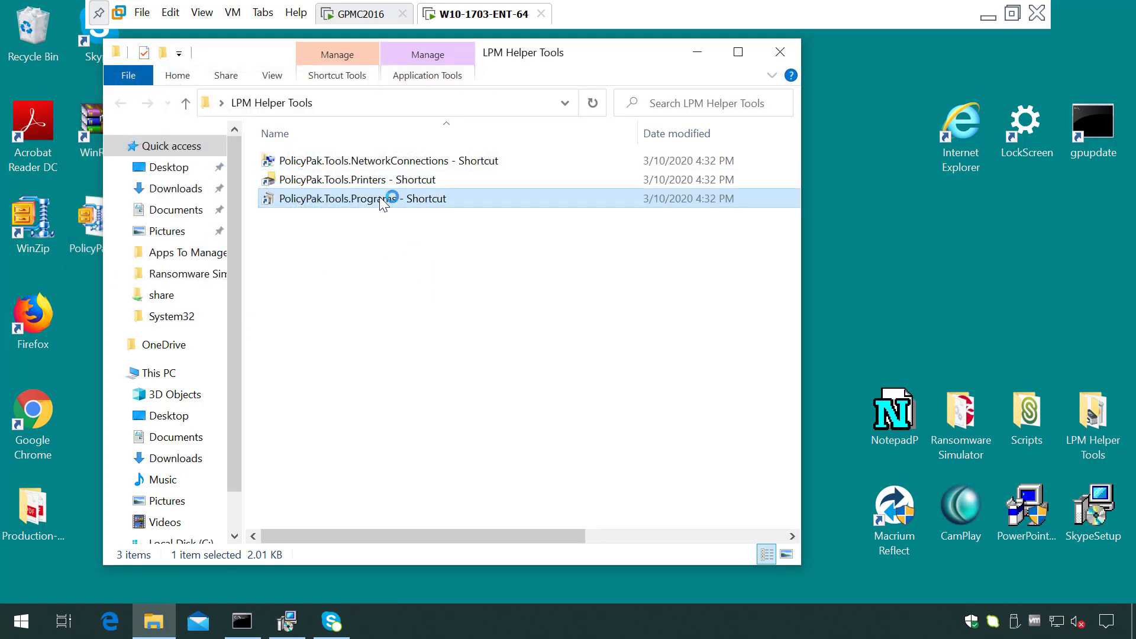
pyautogui.doubleClick(358, 199)
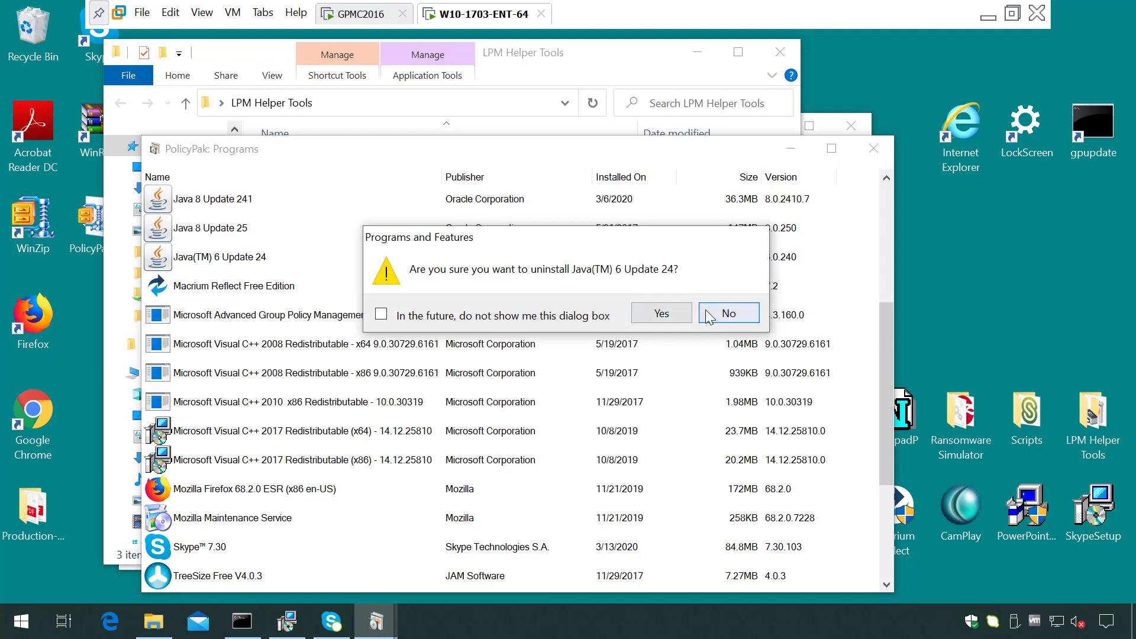
pyautogui.click(661, 313)
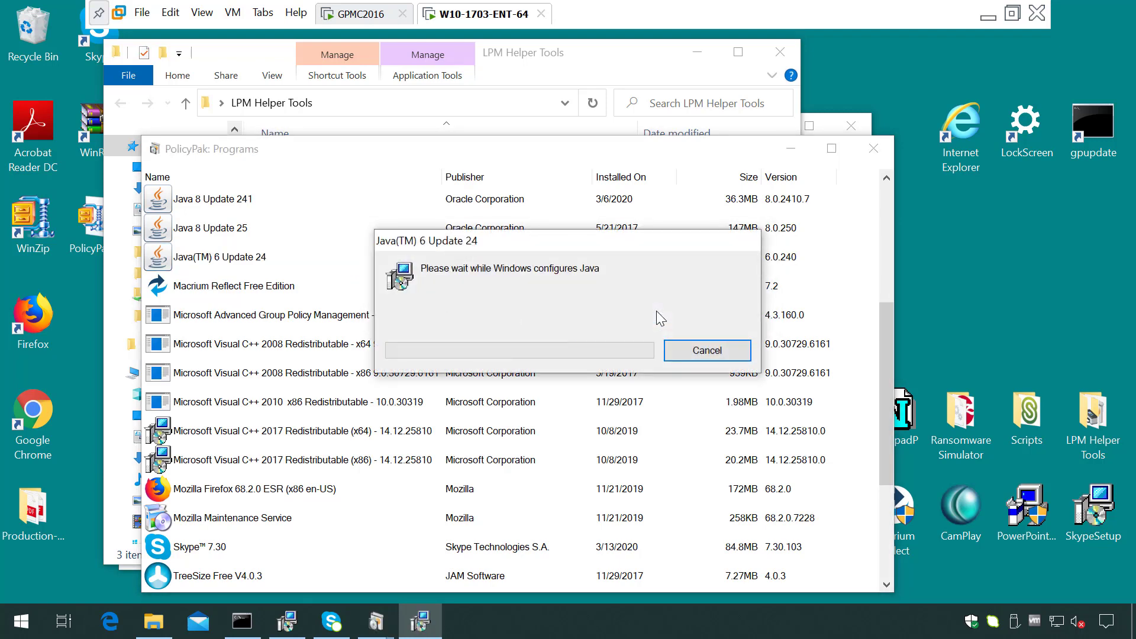